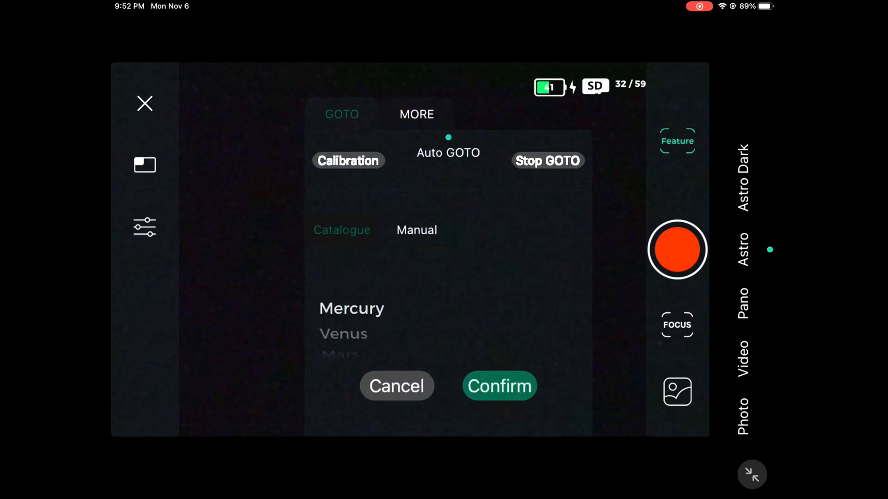
- Pick Vega from the catalogue and confirm it as the Auto GOTO alignment target
{"action": "left_click", "coordinate": [416, 230]}
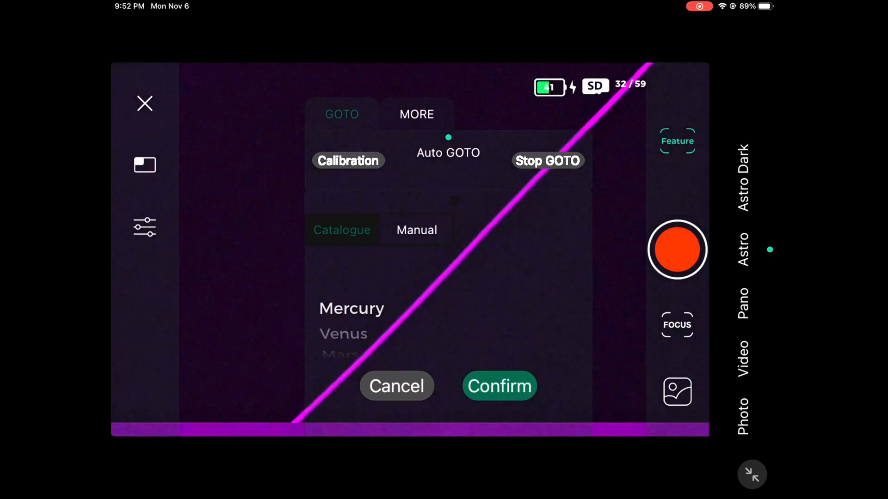
{"action": "left_click", "coordinate": [416, 230]}
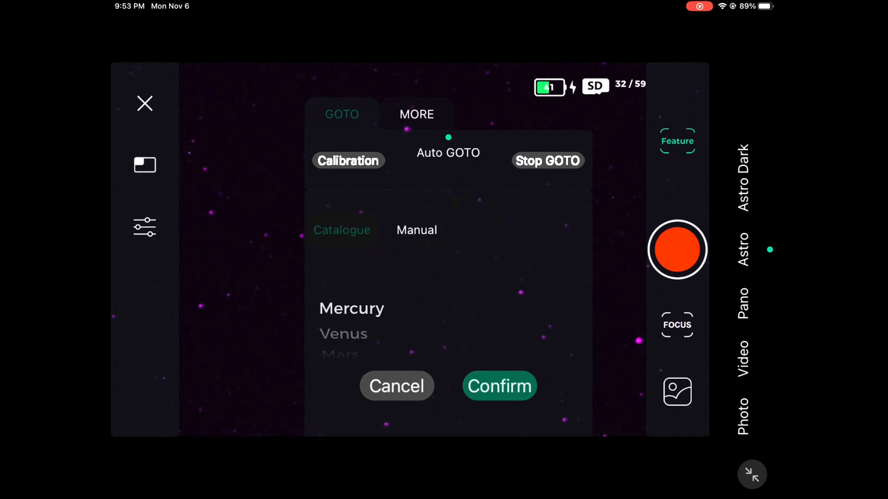
{"action": "scroll", "scroll_direction": "down", "scroll_amount": 3}
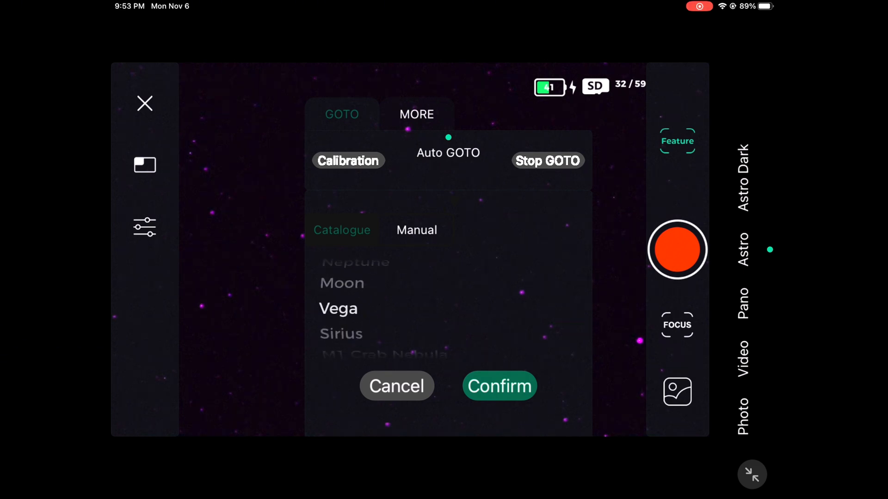
{"action": "left_click", "coordinate": [498, 386]}
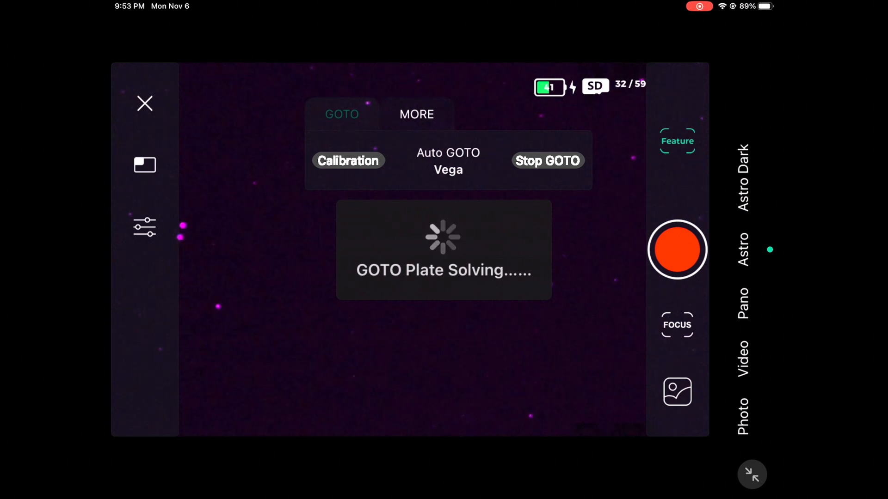
- Set Binning to OFF in the capture format settings
{"action": "left_click", "coordinate": [416, 114]}
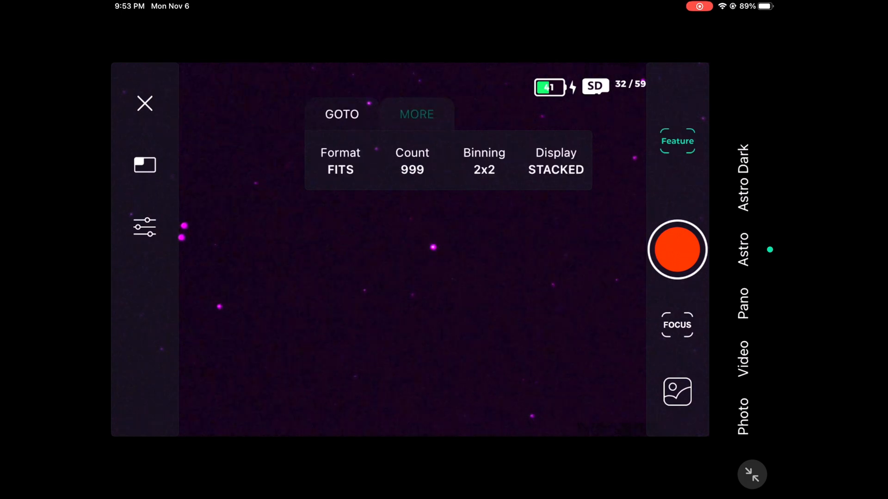
{"action": "left_click", "coordinate": [484, 161]}
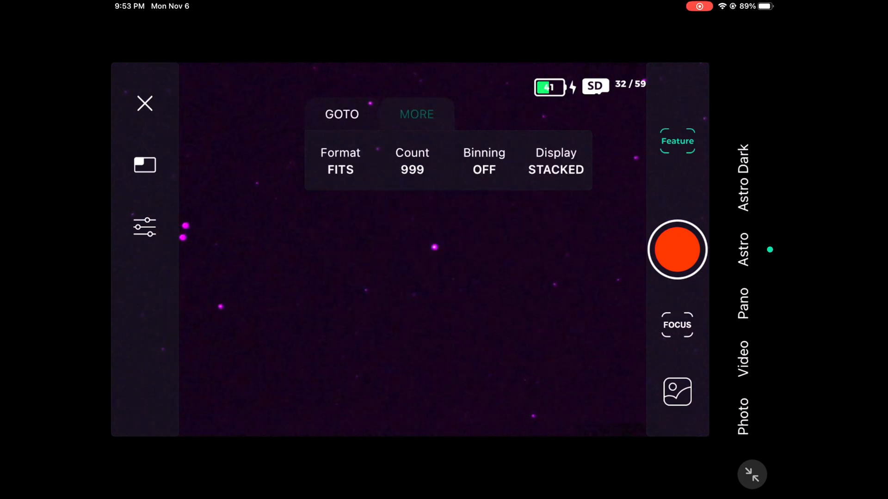
{"action": "left_click", "coordinate": [342, 114]}
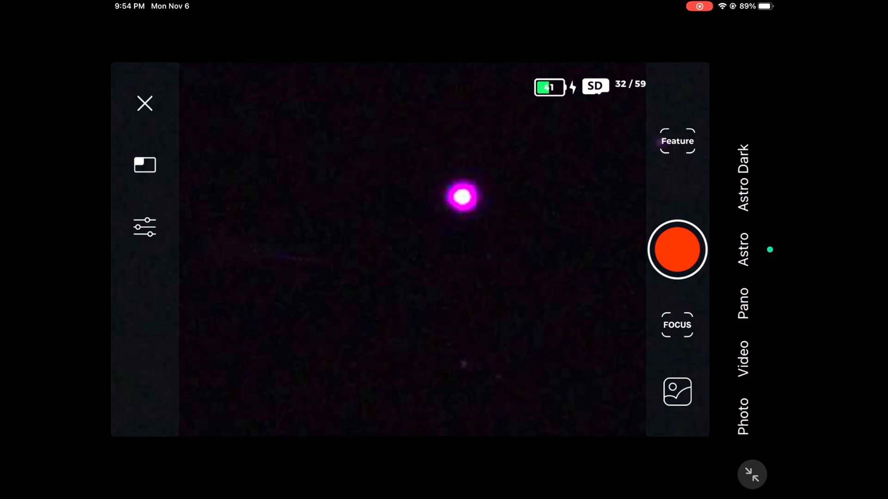
- Enable the WIDE lens and review capture settings: FITS format, 999 frames, binning off
{"action": "left_click", "coordinate": [676, 325]}
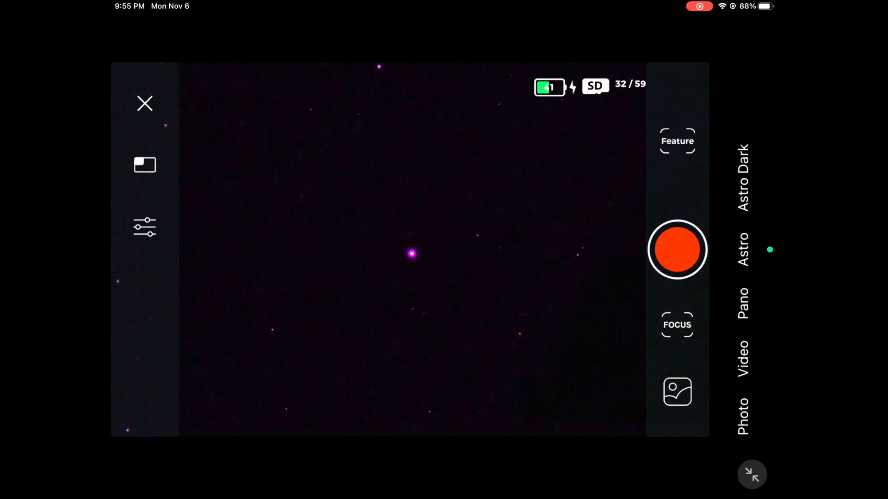
{"action": "left_click", "coordinate": [677, 140]}
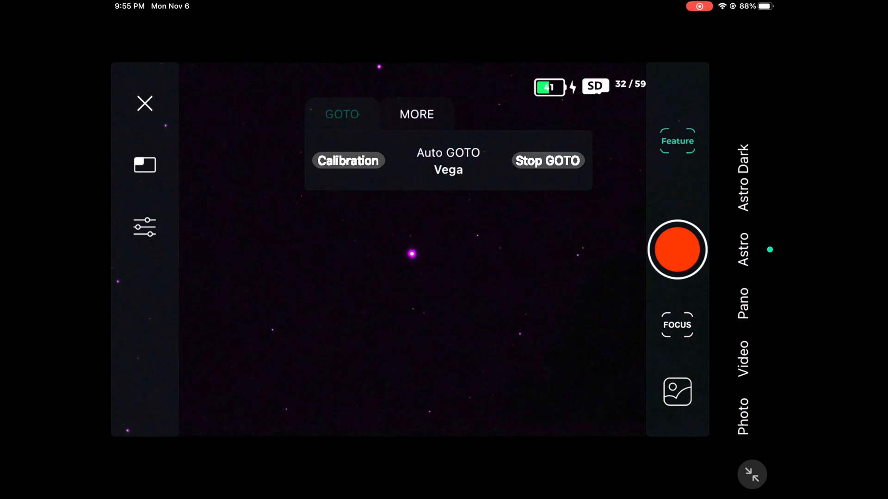
{"action": "left_click", "coordinate": [145, 226]}
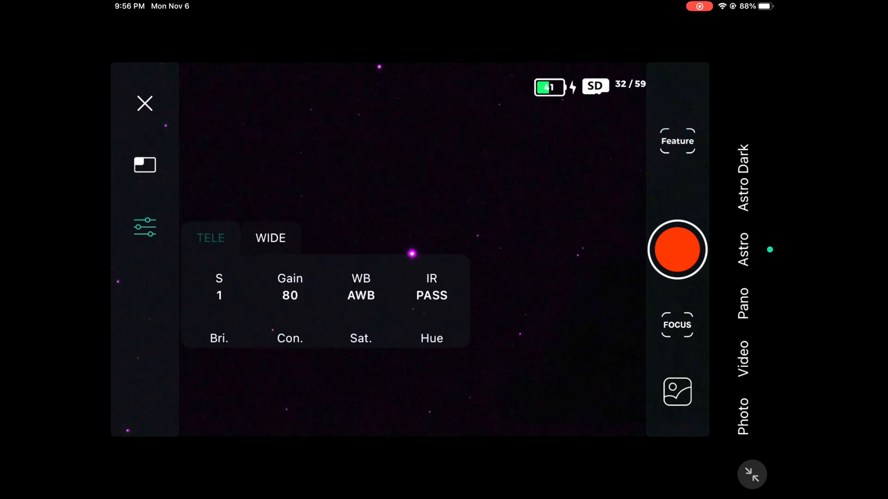
{"action": "left_click", "coordinate": [270, 238]}
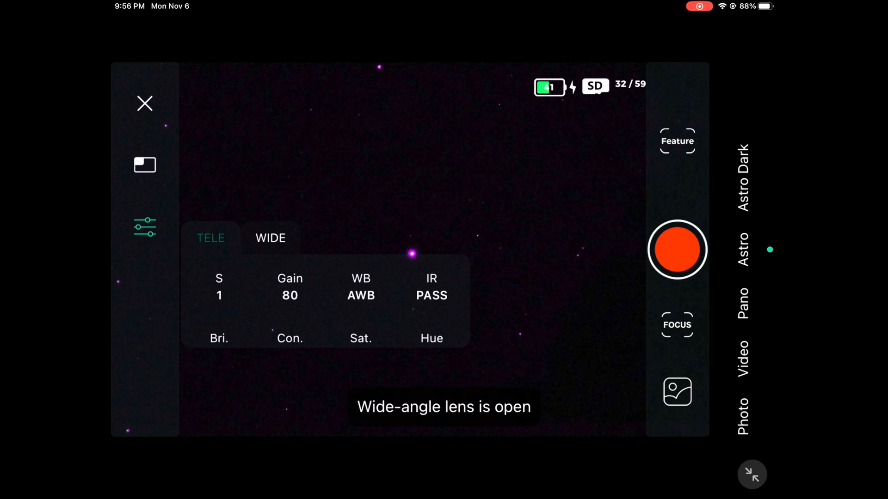
{"action": "left_click", "coordinate": [219, 288]}
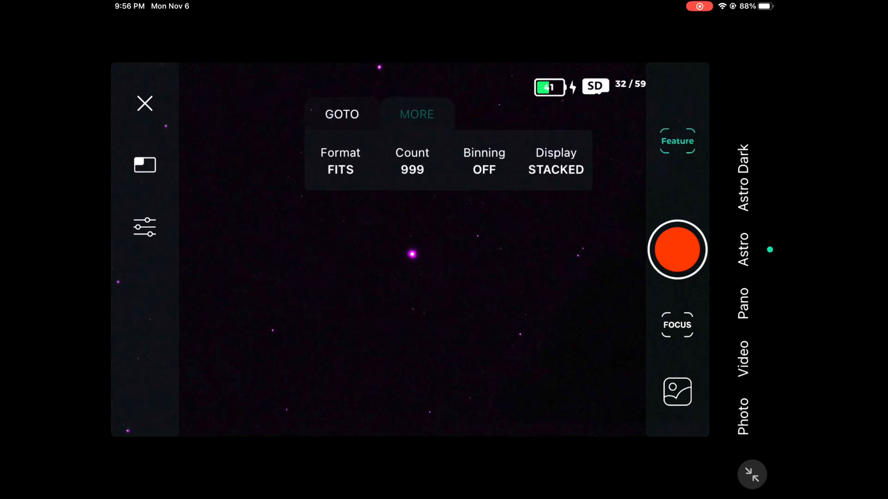
- Start a manual GOTO to RA 5h 20m 31s, DEC +33° 53′ 18″
{"action": "left_click", "coordinate": [341, 114]}
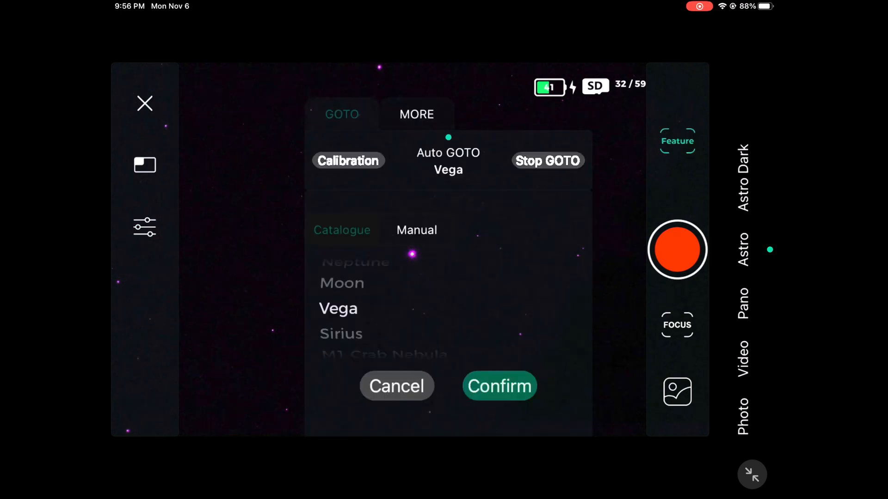
{"action": "left_click", "coordinate": [416, 229]}
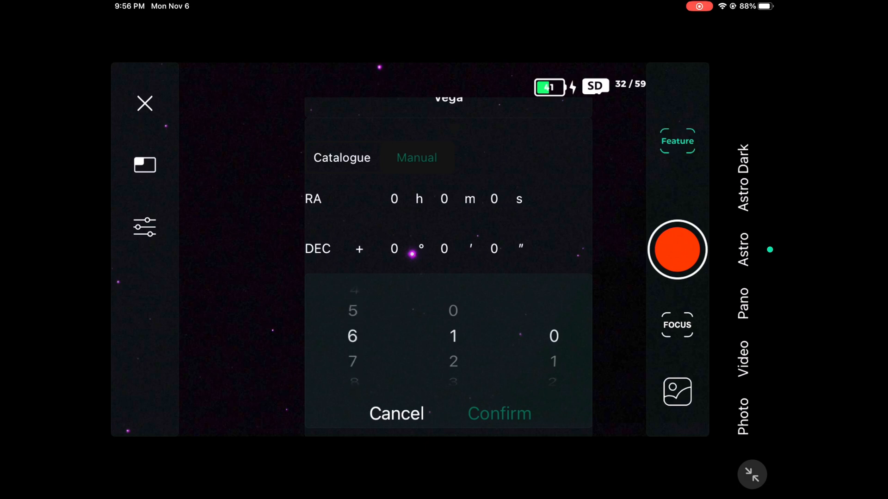
{"action": "scroll", "scroll_direction": "down", "scroll_amount": 3}
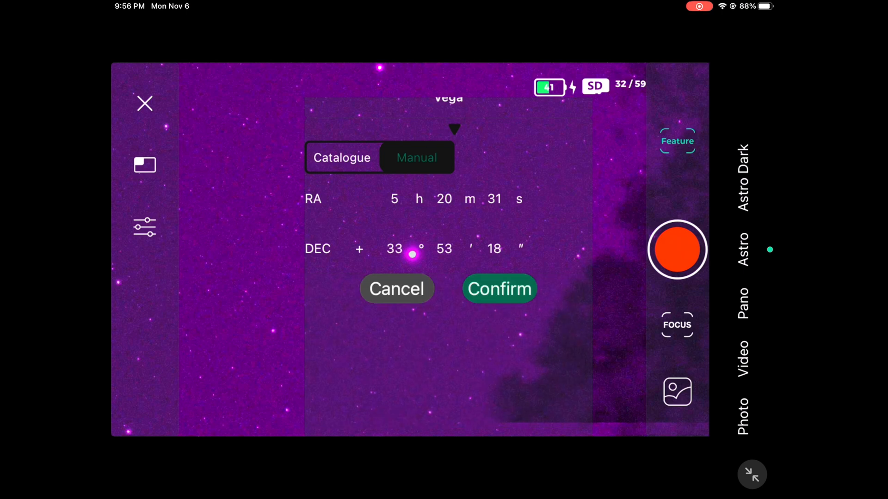
{"action": "left_click", "coordinate": [499, 289]}
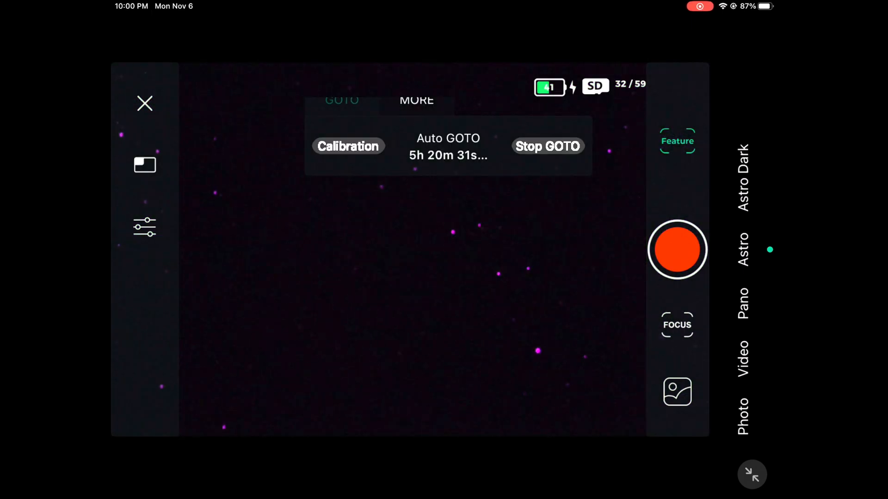
- Set exposure to 15 s at gain 80 and start recording the target field
{"action": "left_click", "coordinate": [676, 324]}
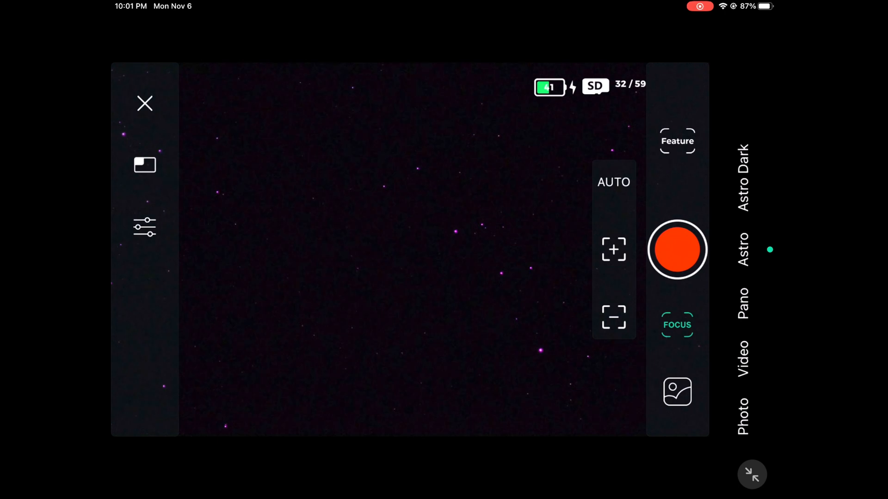
{"action": "left_click", "coordinate": [677, 140]}
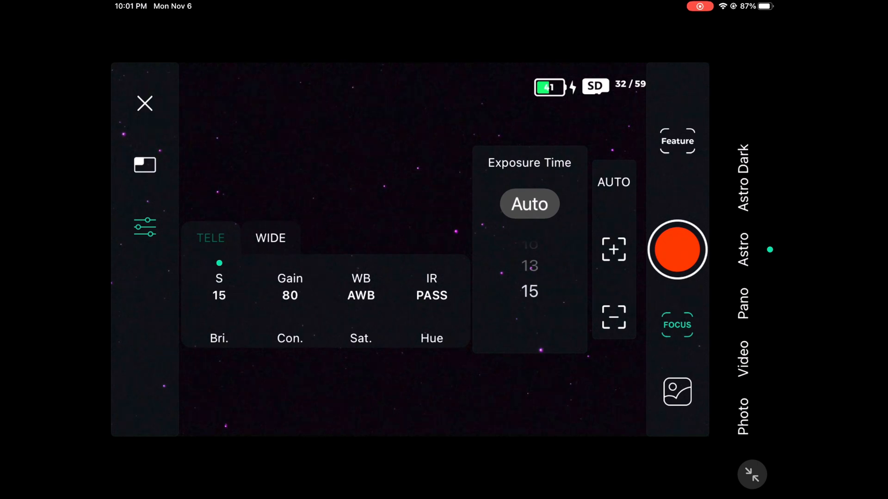
{"action": "left_click", "coordinate": [676, 249]}
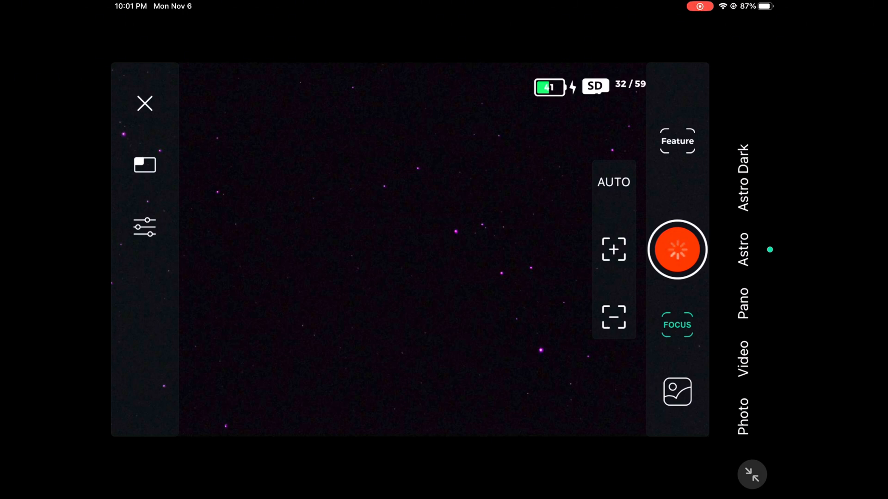
- Leave the astro capture running on the target field
{"action": "left_click", "coordinate": [676, 249]}
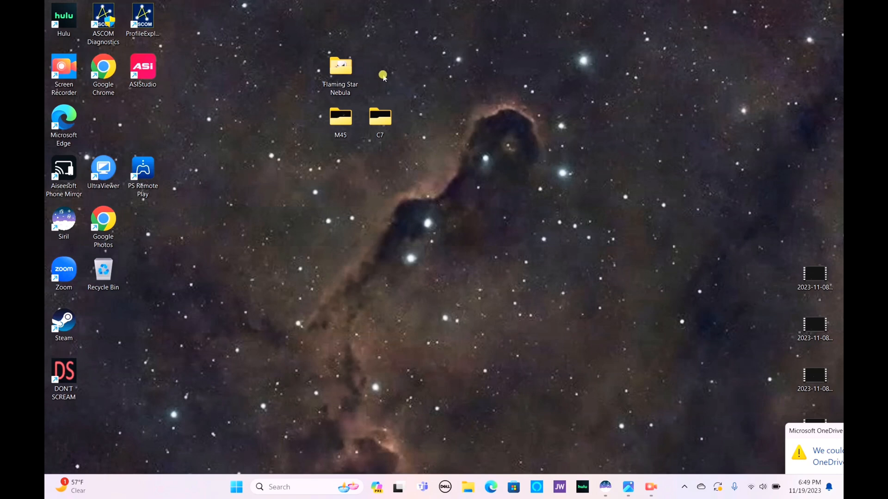
- Load result.fit from the Flaming Star Nebula folder into Siril
{"action": "double_click", "coordinate": [341, 65]}
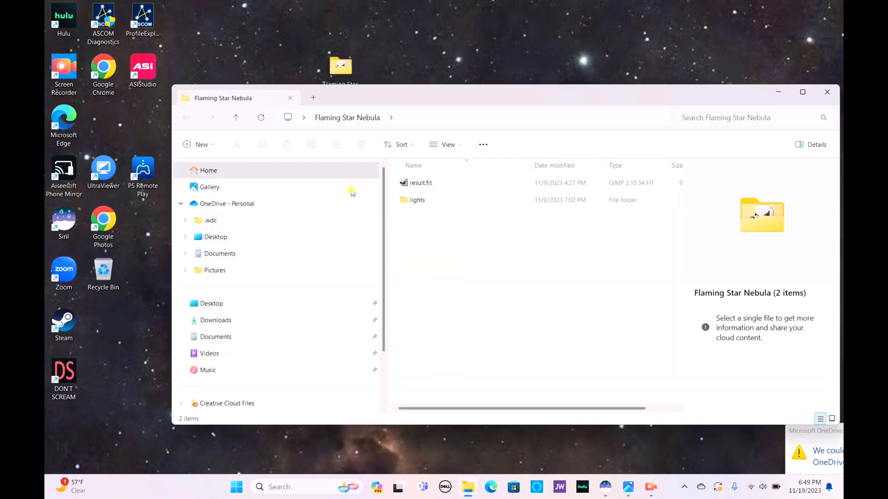
{"action": "left_click", "coordinate": [420, 182]}
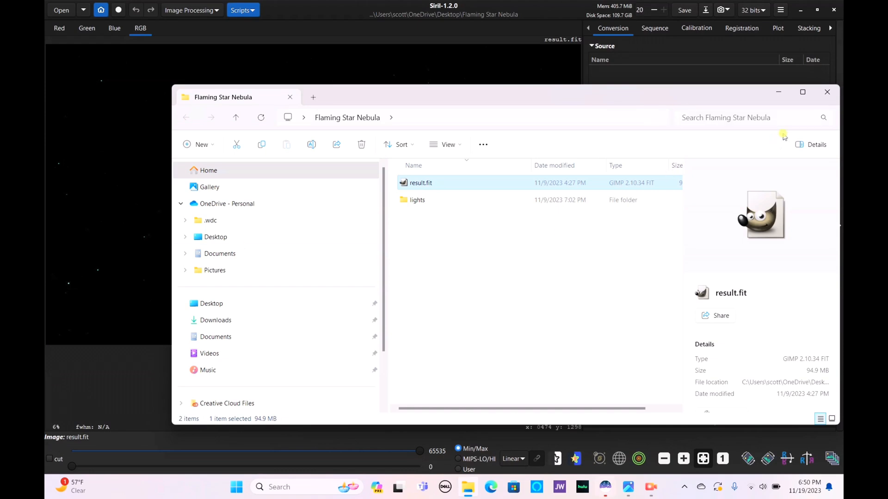
- Close File Explorer so Siril shows result.fit alone
{"action": "left_click", "coordinate": [827, 92]}
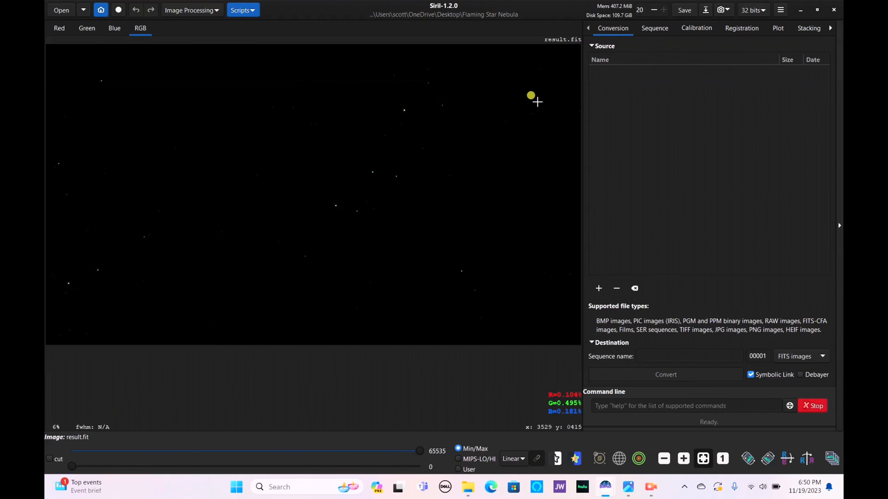
{"action": "mouse_move", "coordinate": [309, 176]}
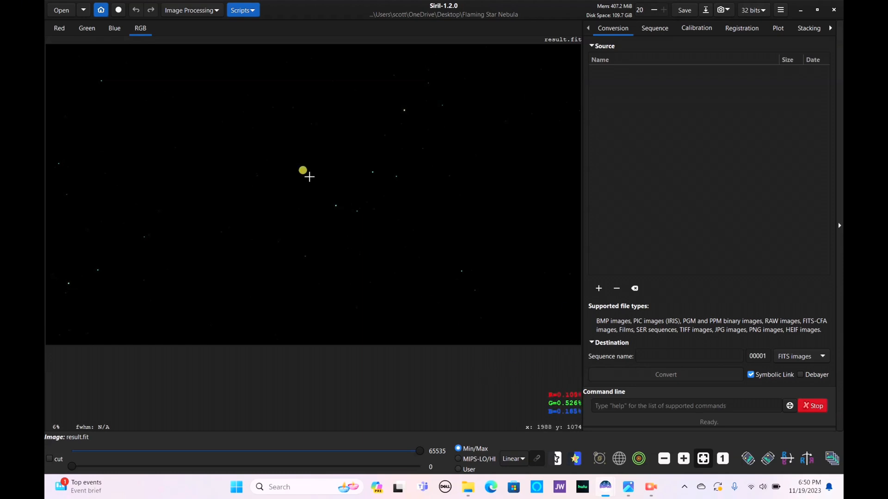
{"action": "mouse_move", "coordinate": [410, 173]}
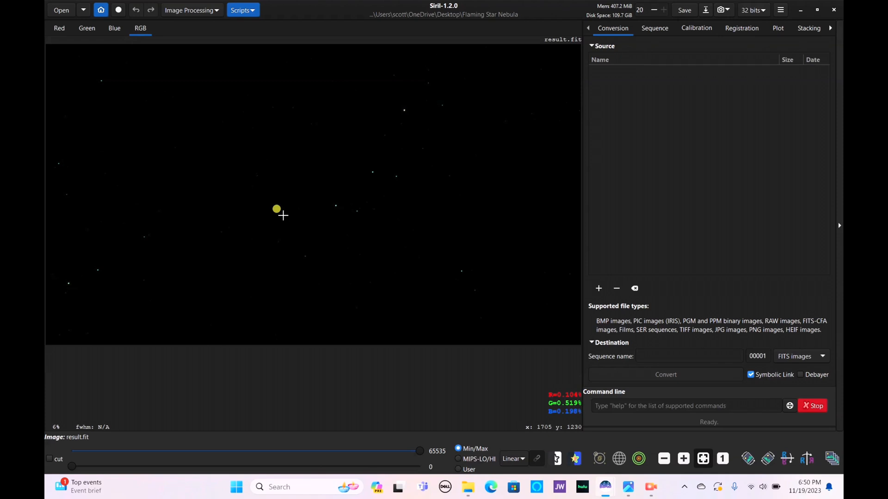
{"action": "mouse_move", "coordinate": [476, 37]}
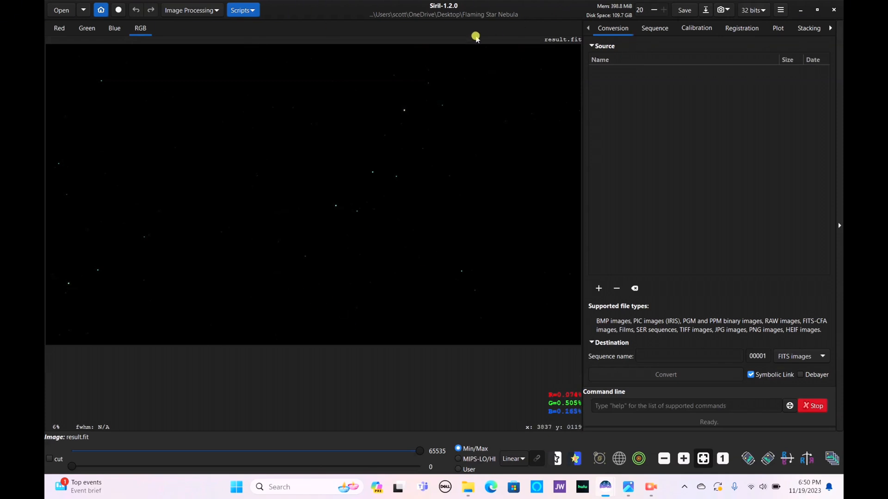
{"action": "left_click", "coordinate": [243, 10]}
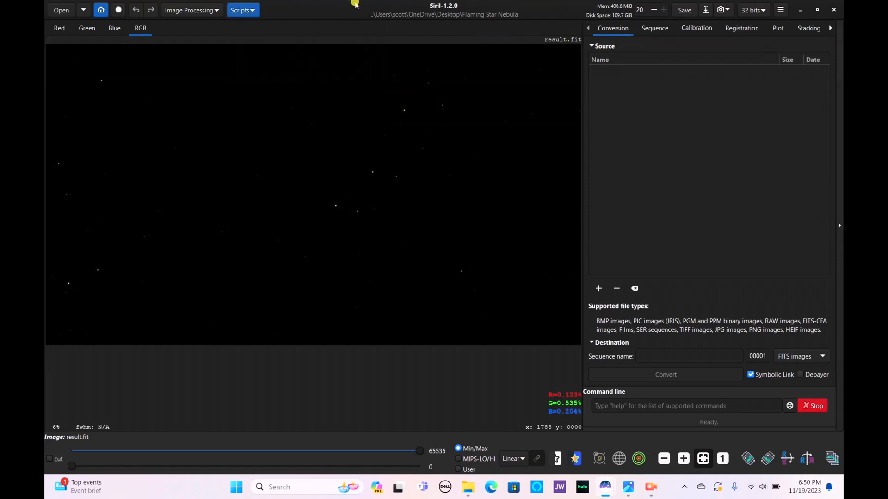
{"action": "left_click", "coordinate": [780, 10]}
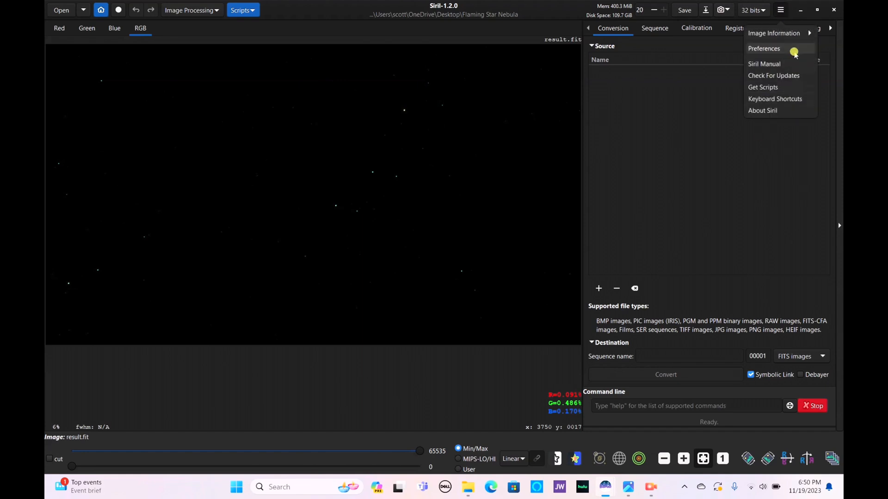
{"action": "left_click", "coordinate": [763, 49]}
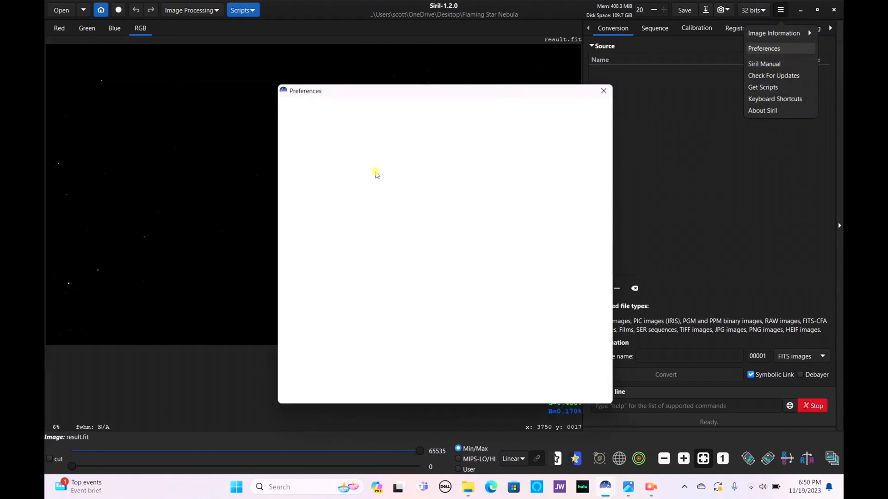
{"action": "mouse_move", "coordinate": [424, 131]}
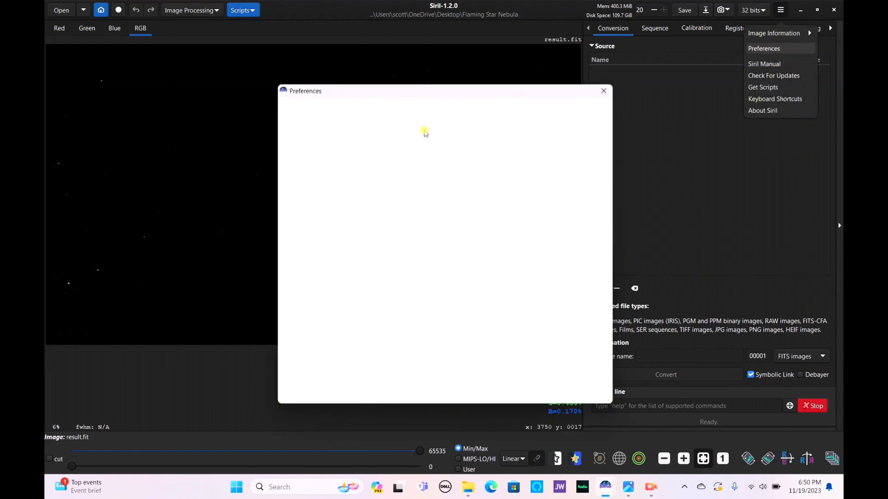
{"action": "mouse_move", "coordinate": [432, 96]}
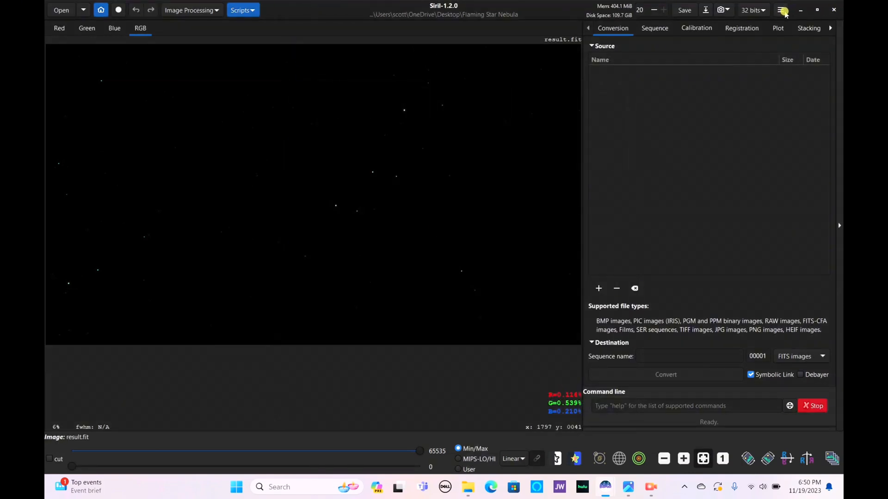
{"action": "left_click", "coordinate": [780, 11]}
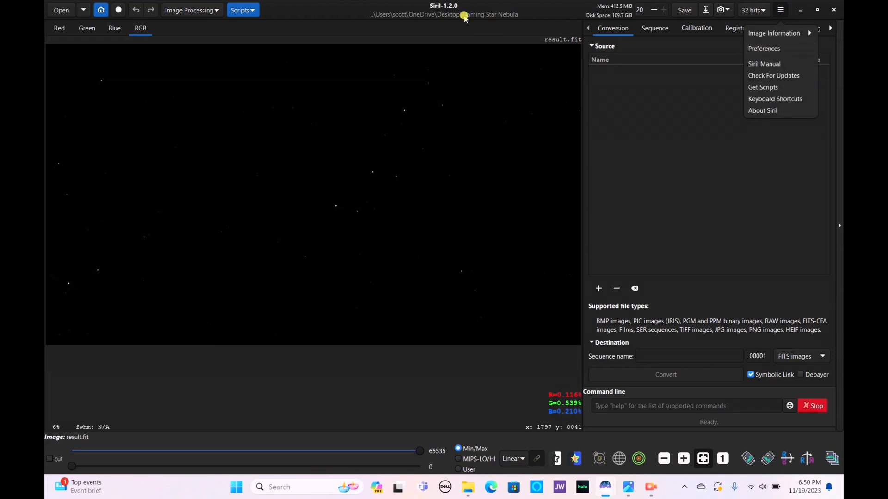
{"action": "left_click", "coordinate": [780, 10]}
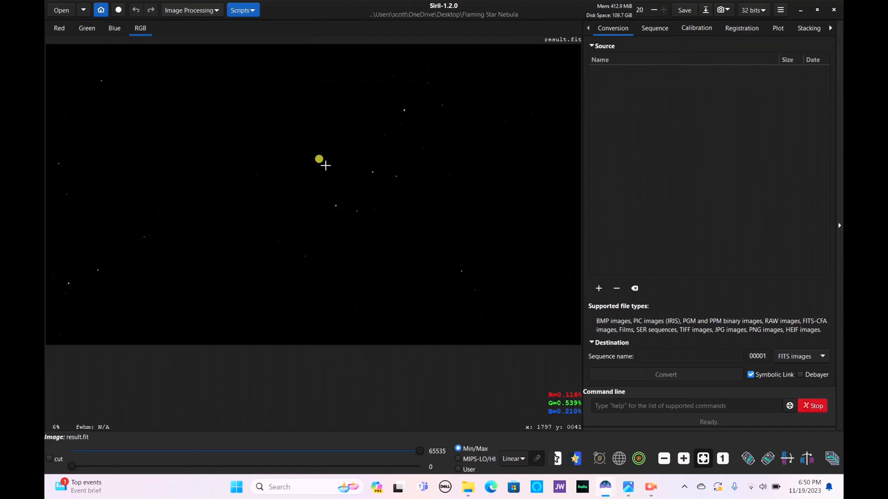
- Display result.fit in AutoStretch with linked channels and zoom into the background noise
{"action": "left_click", "coordinate": [512, 459]}
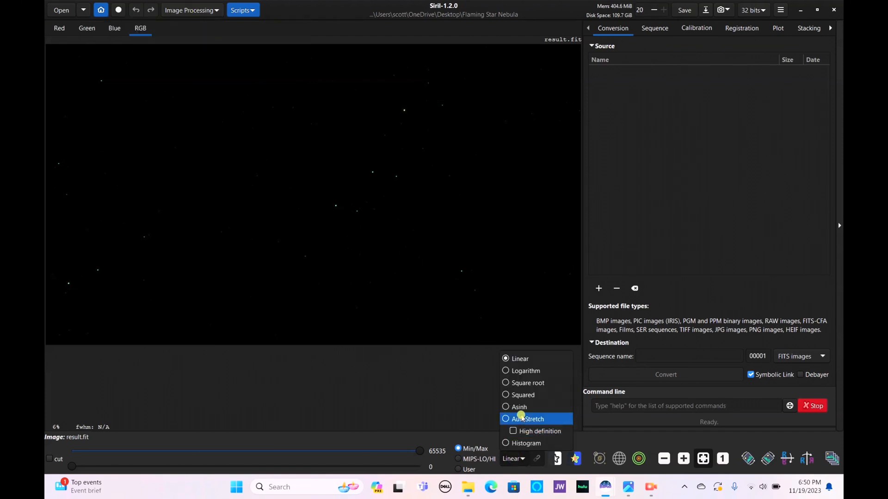
{"action": "left_click", "coordinate": [527, 419]}
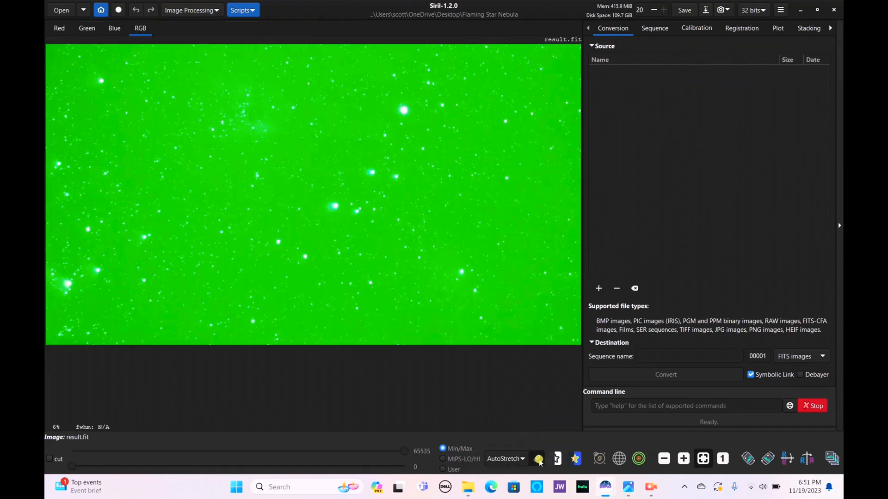
{"action": "left_click", "coordinate": [538, 459]}
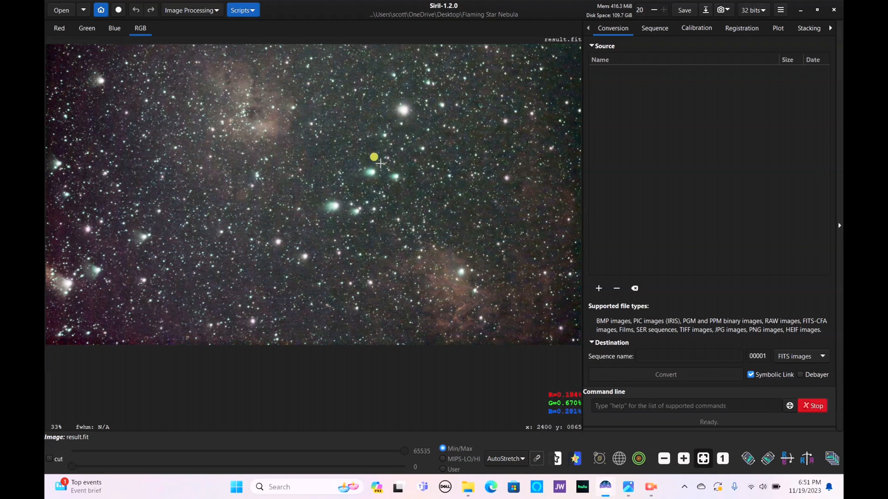
{"action": "mouse_move", "coordinate": [109, 263]}
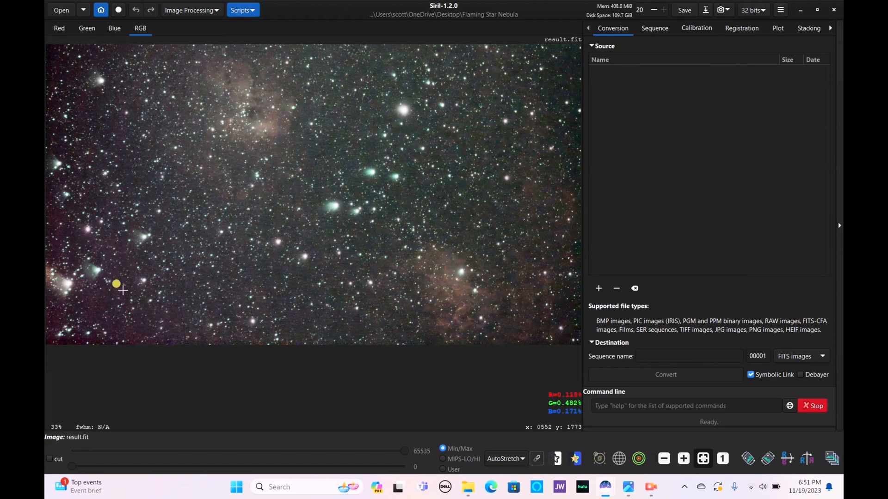
{"action": "mouse_move", "coordinate": [478, 180]}
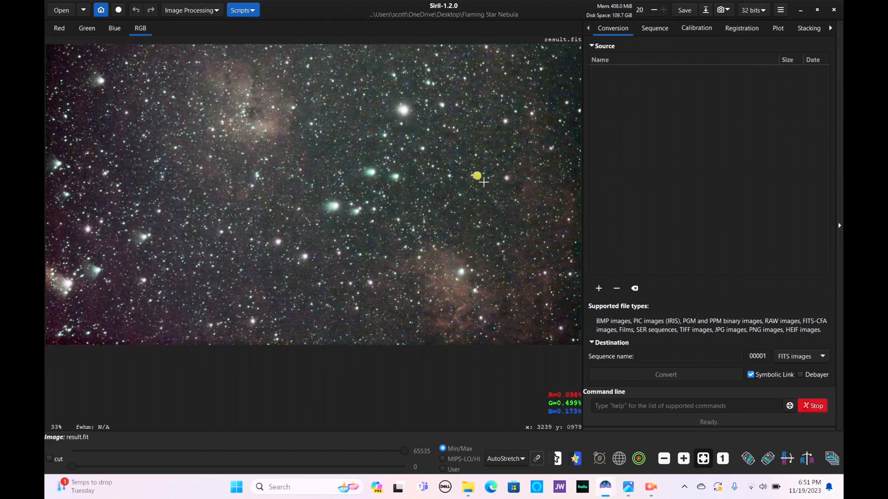
{"action": "mouse_move", "coordinate": [331, 223]}
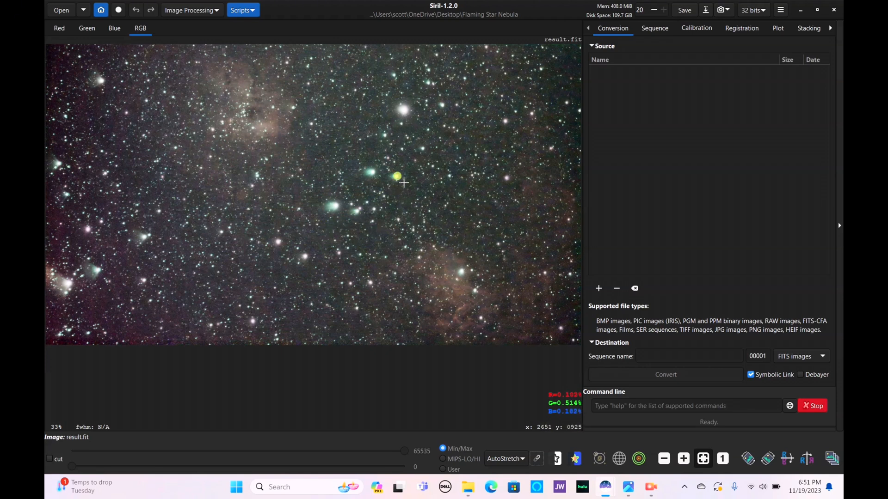
{"action": "mouse_move", "coordinate": [389, 214]}
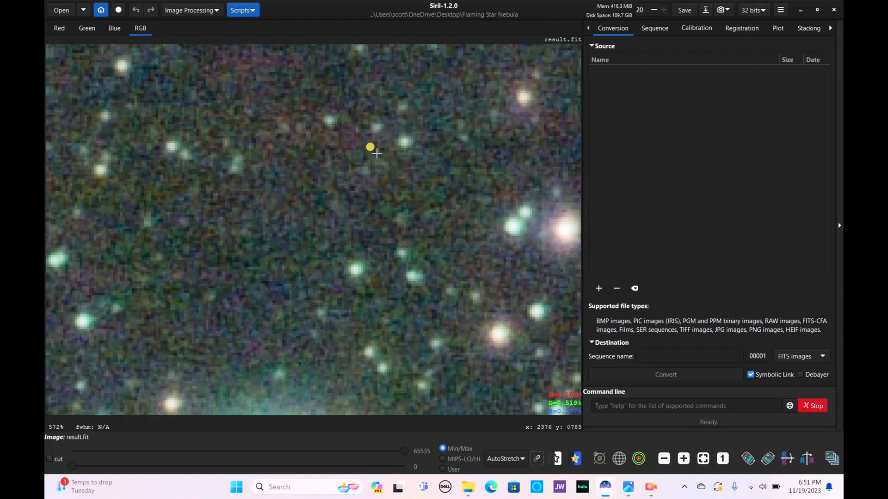
{"action": "scroll", "scroll_direction": "down", "scroll_amount": 3}
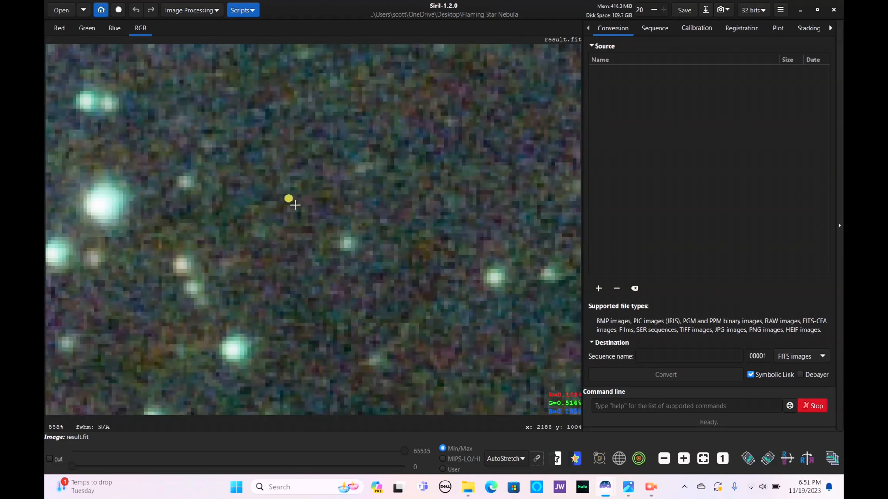
{"action": "scroll", "scroll_direction": "down", "scroll_amount": 3}
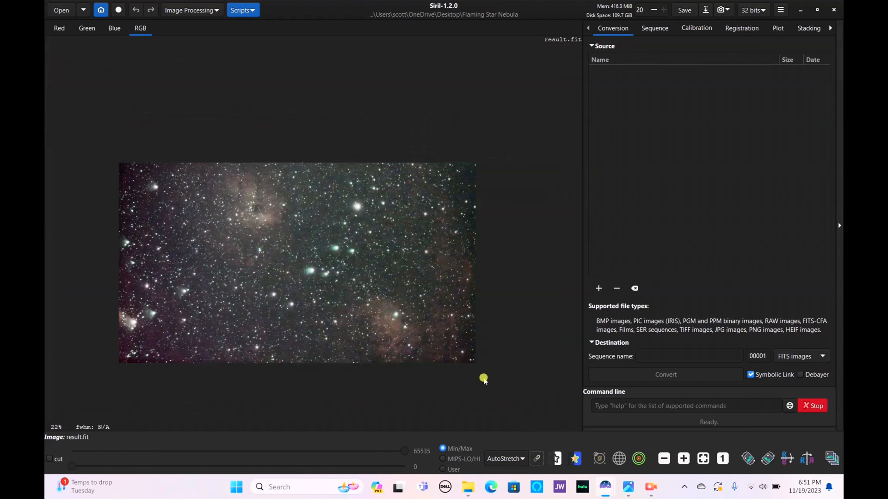
{"action": "mouse_move", "coordinate": [621, 432]}
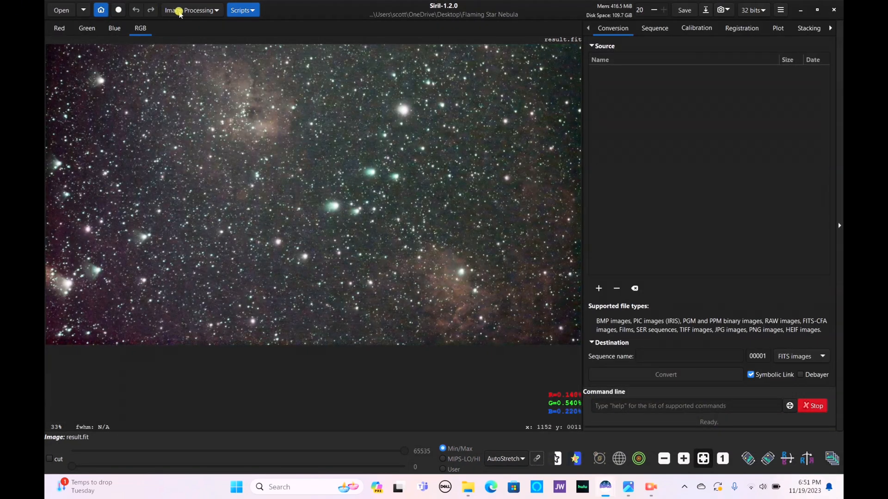
- Extract the background with 42 samples per line, tolerance 0.53, compute the model and apply it
{"action": "left_click", "coordinate": [192, 10]}
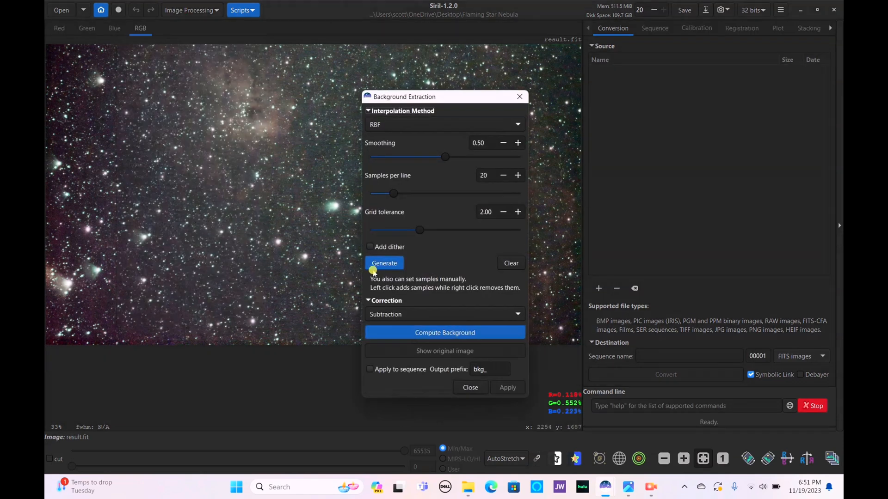
{"action": "left_click", "coordinate": [383, 262]}
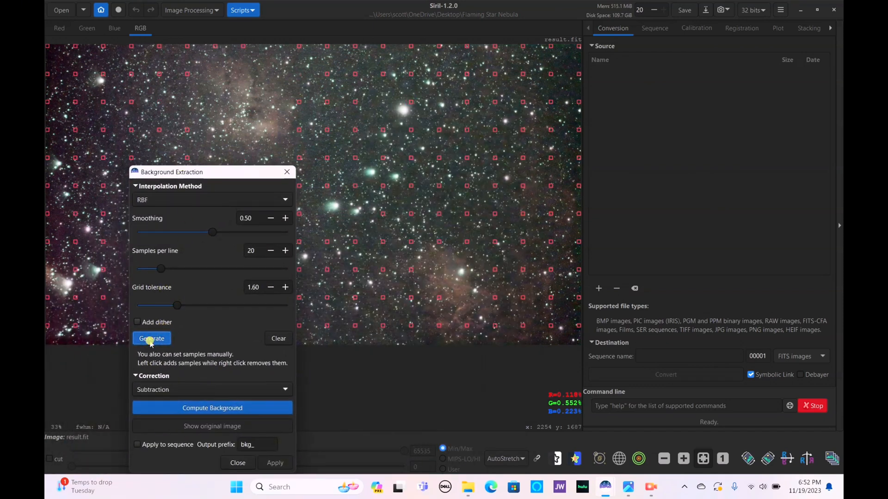
{"action": "left_click_drag", "start_coordinate": [177, 305], "coordinate": [170, 306]}
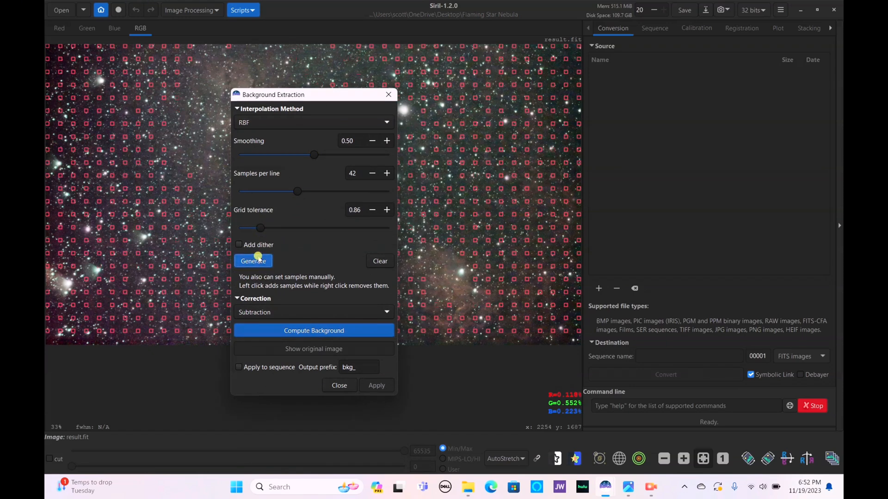
{"action": "left_click_drag", "start_coordinate": [259, 228], "coordinate": [252, 228]}
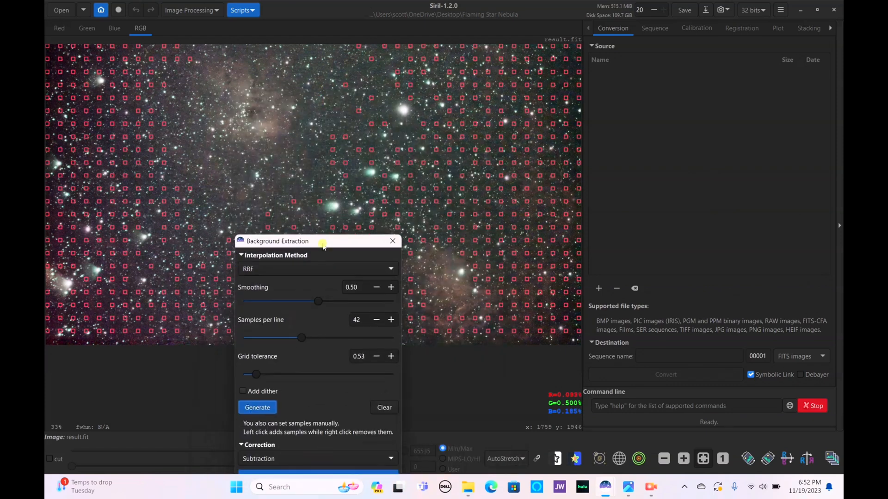
{"action": "left_click", "coordinate": [326, 74]}
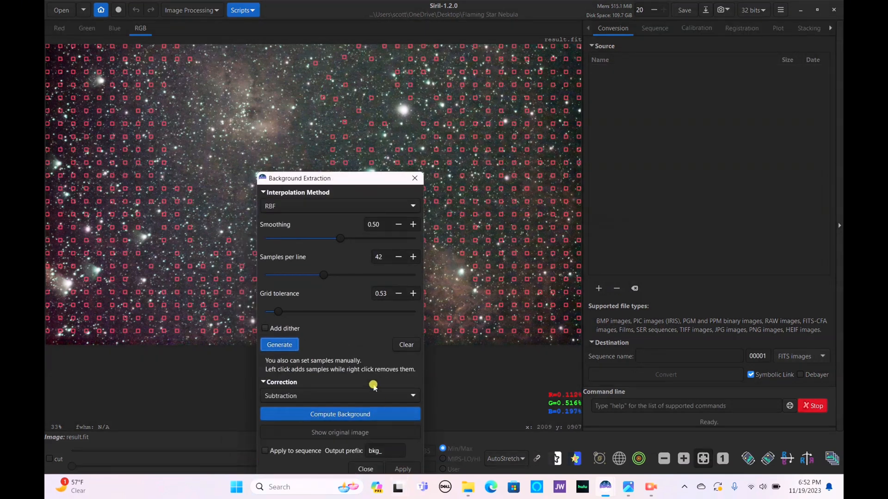
{"action": "left_click", "coordinate": [340, 413]}
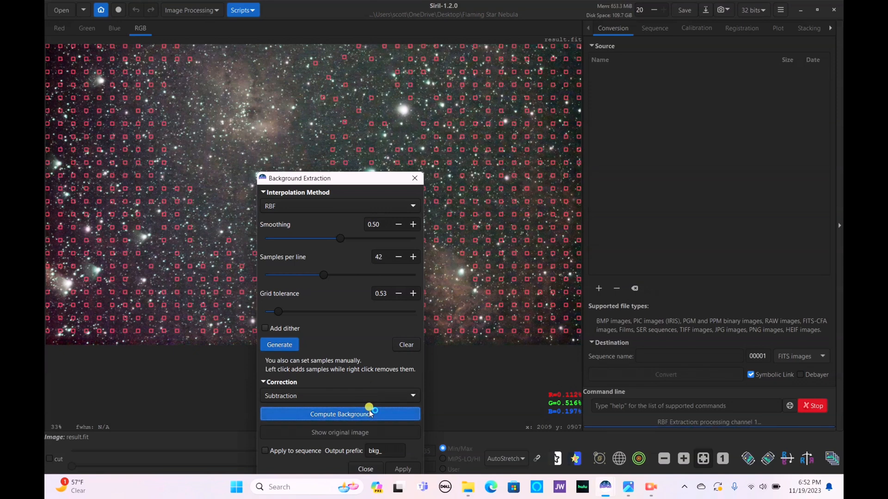
{"action": "left_click", "coordinate": [402, 469]}
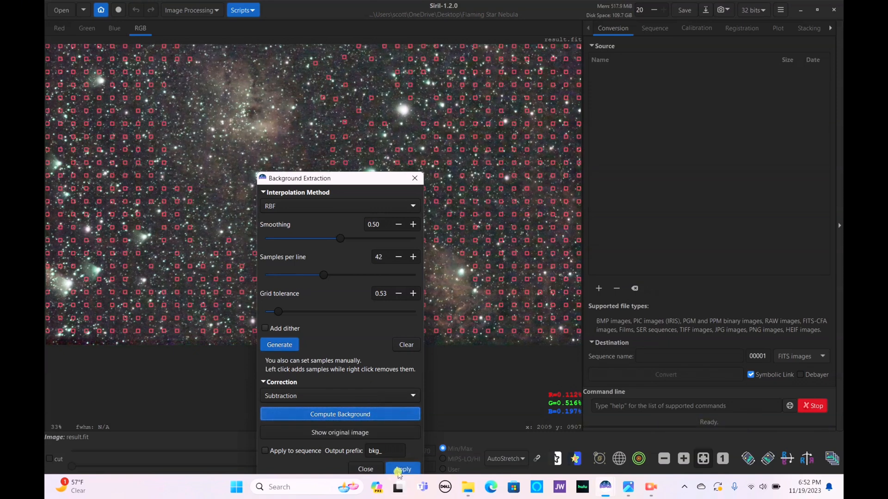
{"action": "left_click", "coordinate": [403, 469]}
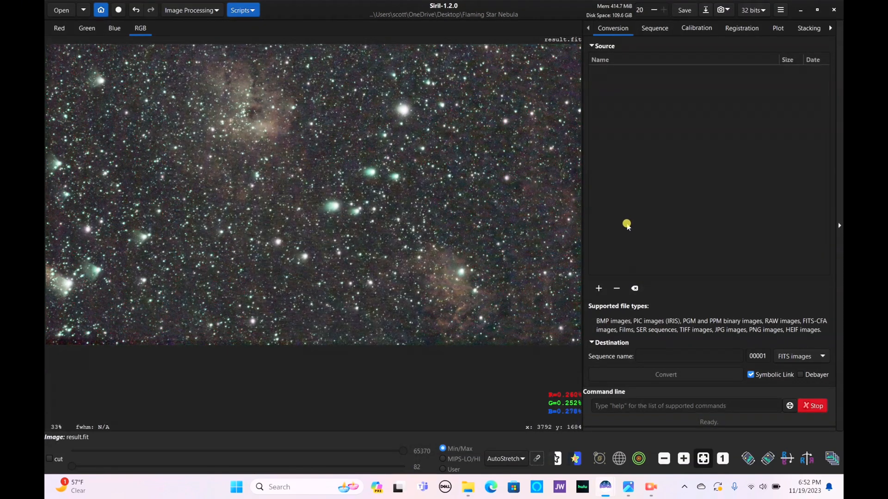
- Apply Remove Green Noise with Average Neutral protection
{"action": "left_click", "coordinate": [191, 10]}
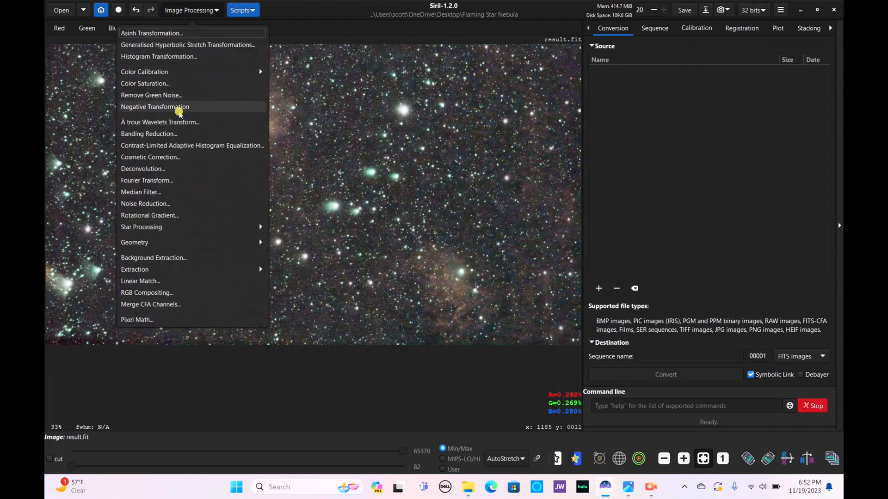
{"action": "left_click", "coordinate": [151, 95]}
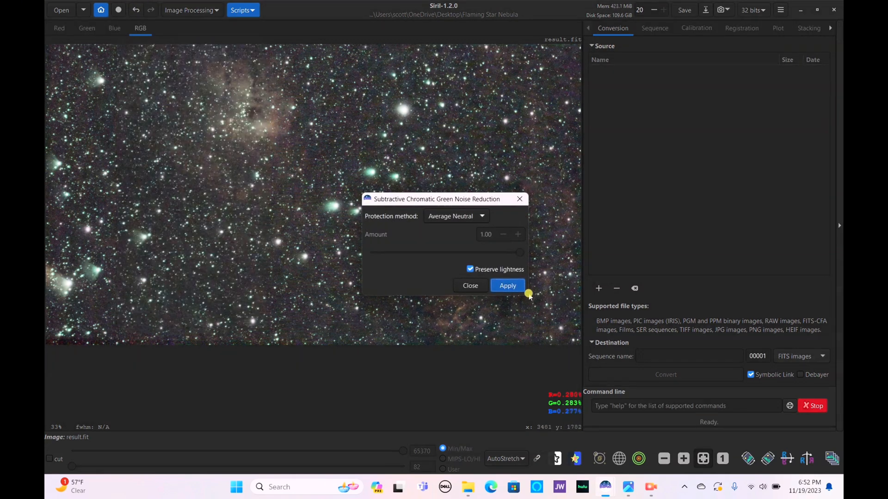
{"action": "left_click", "coordinate": [506, 285]}
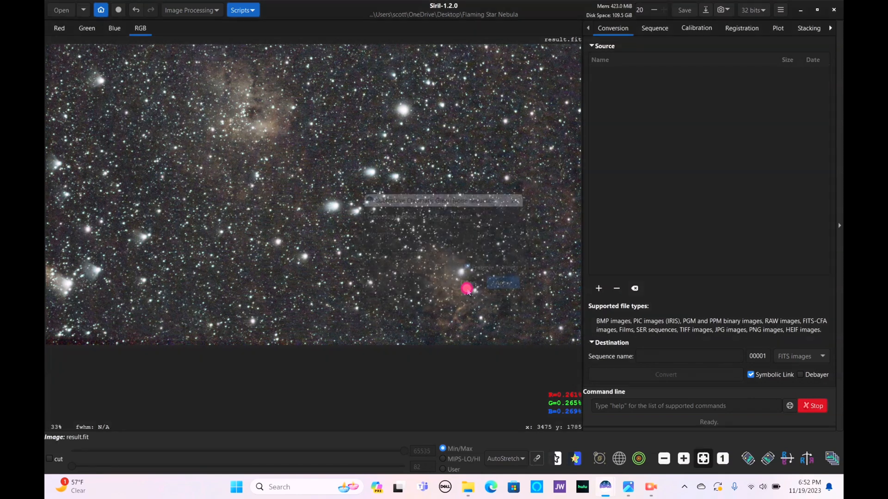
{"action": "left_click", "coordinate": [501, 282]}
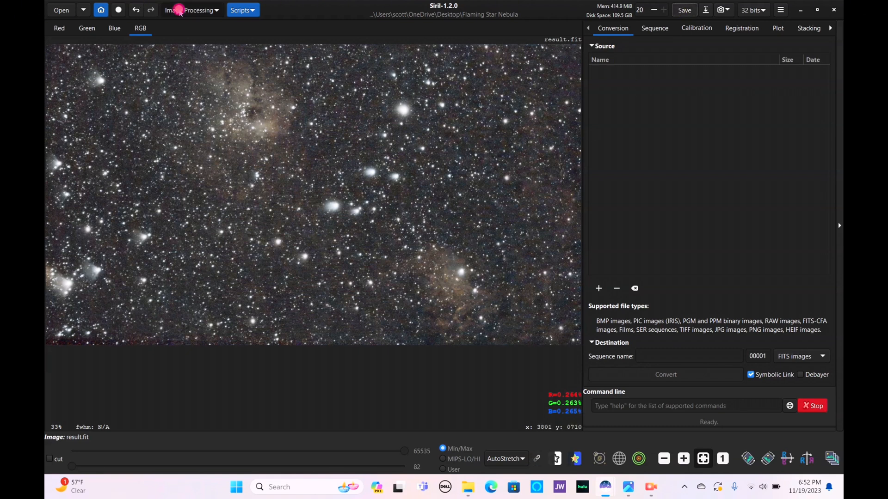
- Start Photometric Color Calibration from the Image Processing colour calibration tools
{"action": "left_click", "coordinate": [192, 10]}
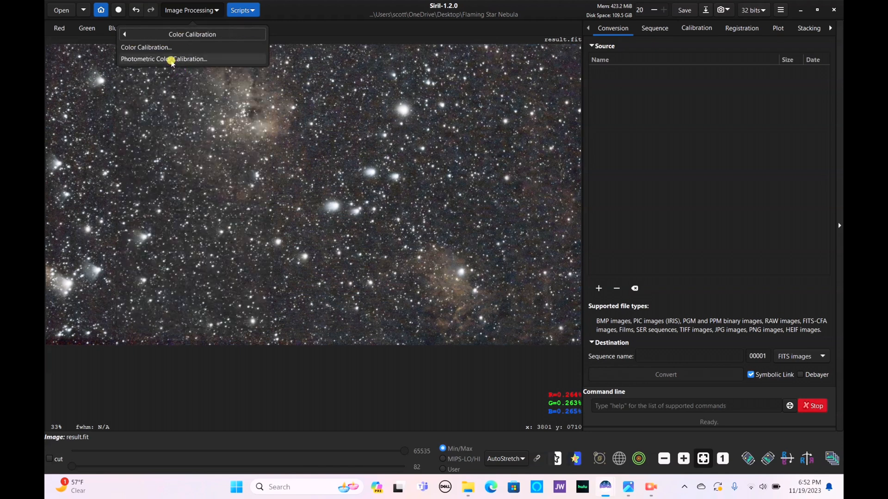
{"action": "left_click", "coordinate": [164, 58]}
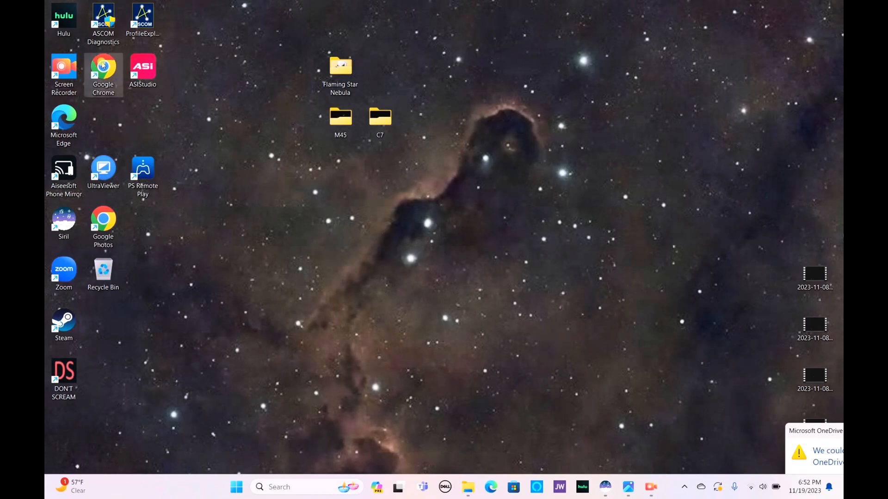
- Search 'flaming star nebula' in Chrome to find IC 405, then close the browser
{"action": "double_click", "coordinate": [103, 68]}
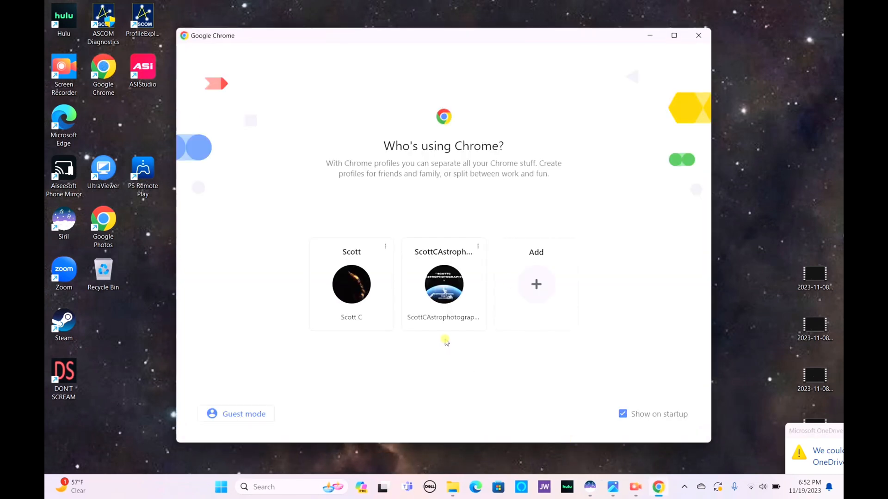
{"action": "left_click", "coordinate": [443, 284]}
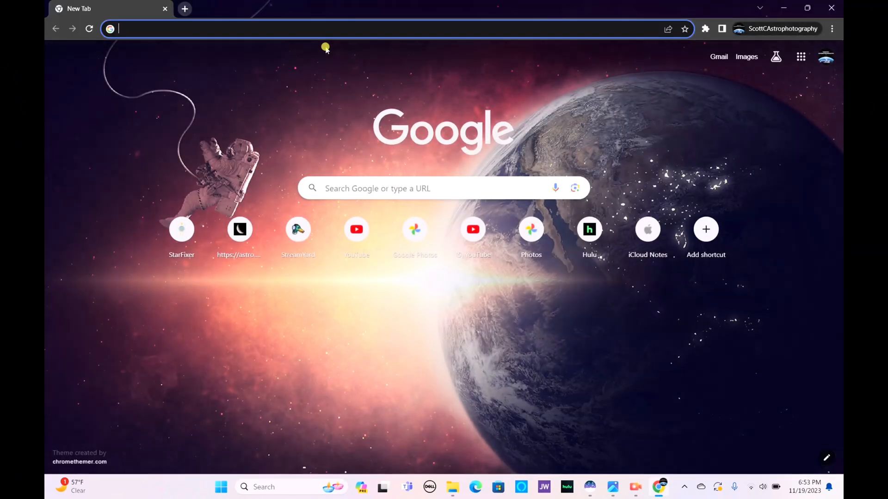
{"action": "type", "text": "flaming star nebula"}
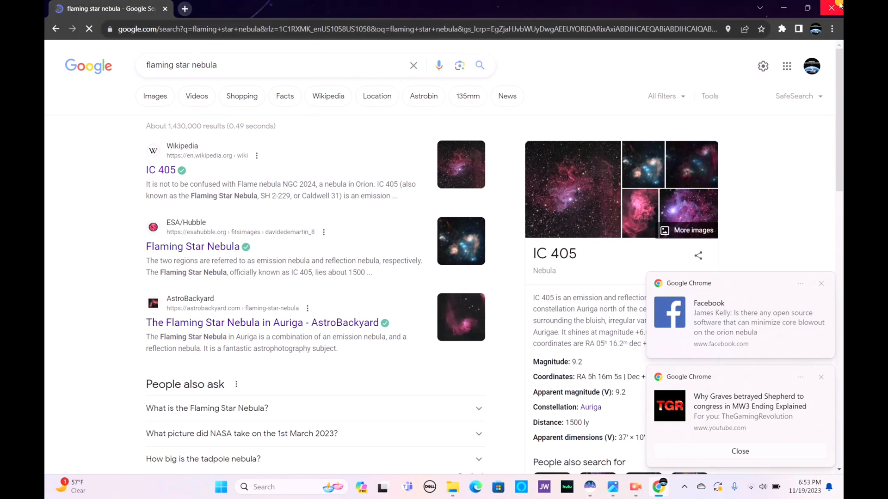
{"action": "left_click", "coordinate": [832, 8]}
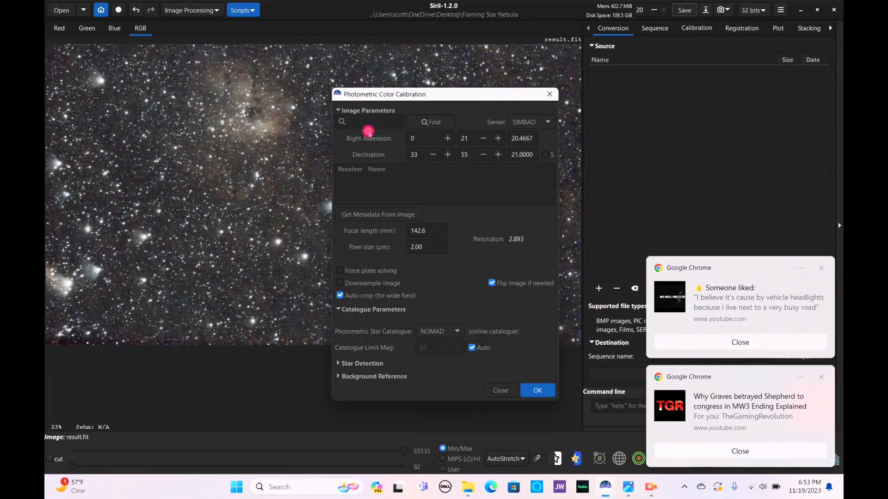
- Resolve IC 405 coordinates via SIMBAD and run the photometric colour calibration
{"action": "type", "text": "Ic"}
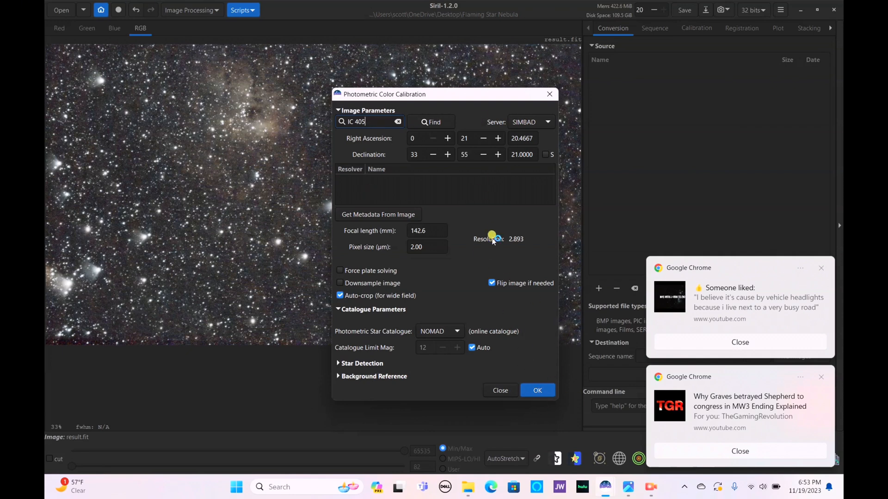
{"action": "left_click", "coordinate": [431, 121]}
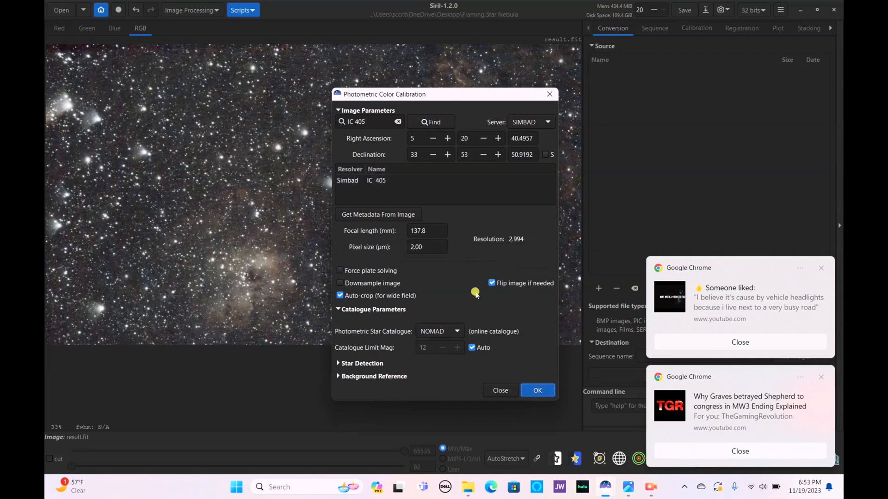
{"action": "mouse_move", "coordinate": [516, 350]}
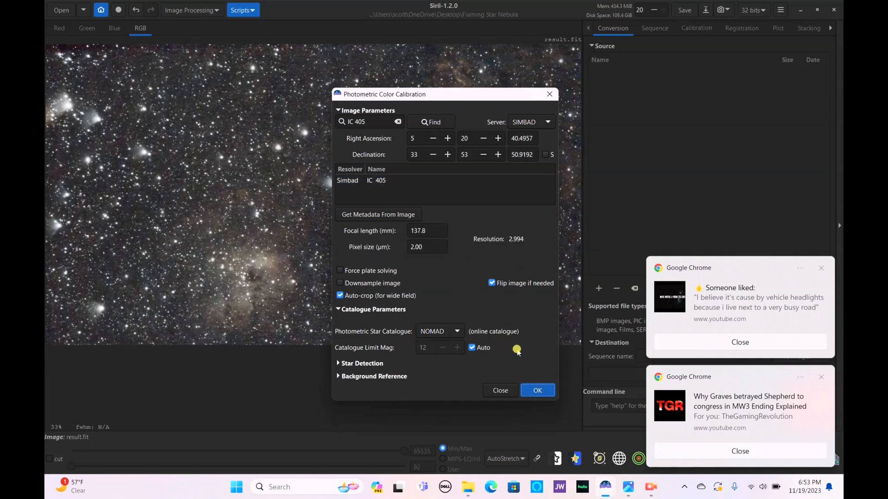
{"action": "mouse_move", "coordinate": [484, 245]}
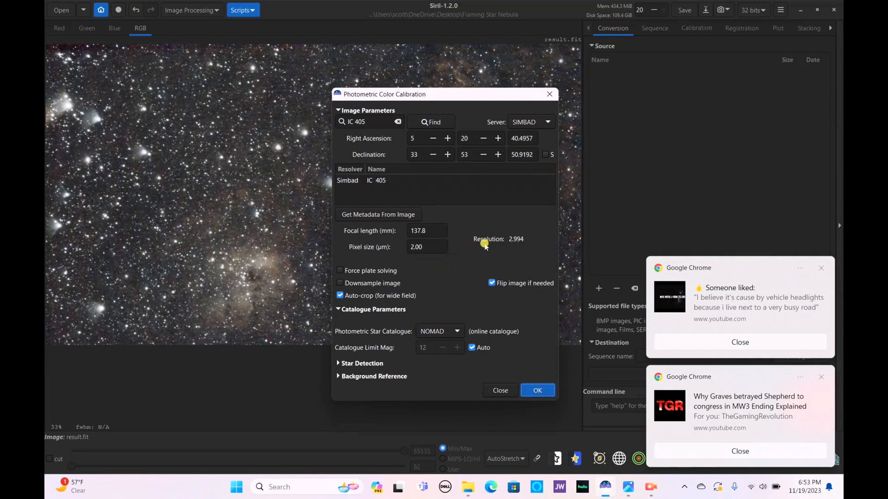
{"action": "mouse_move", "coordinate": [488, 379]}
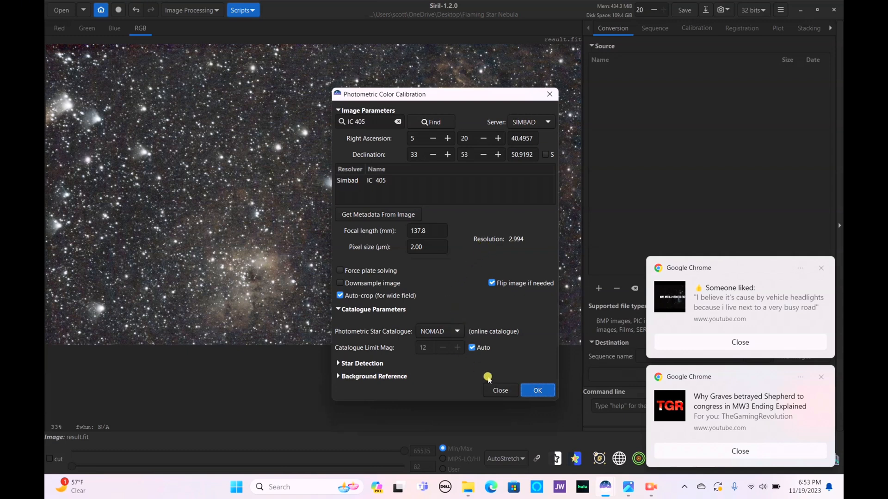
{"action": "left_click", "coordinate": [537, 391]}
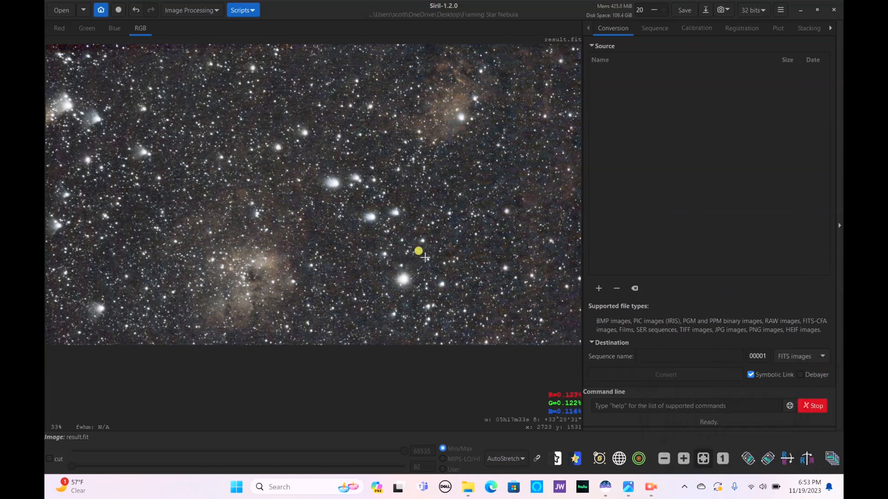
{"action": "mouse_move", "coordinate": [317, 259]}
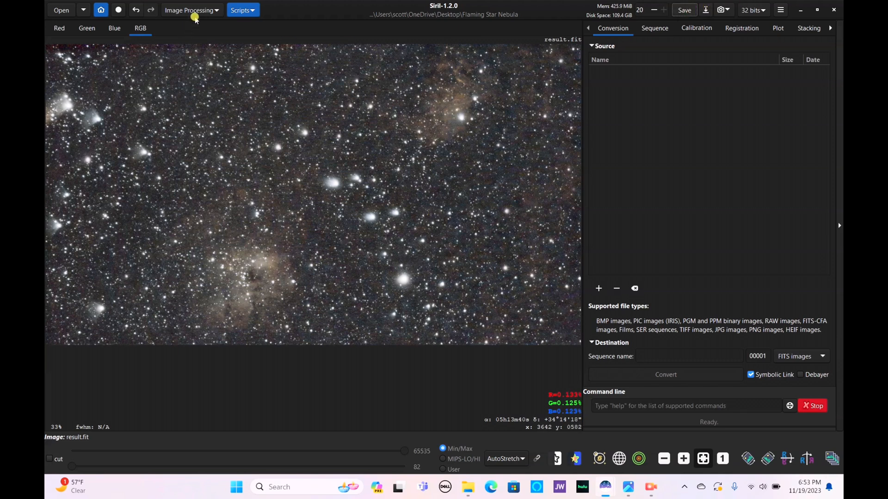
- Run StarNet star removal on result.fit with pre-stretch and star mask enabled
{"action": "left_click", "coordinate": [189, 10]}
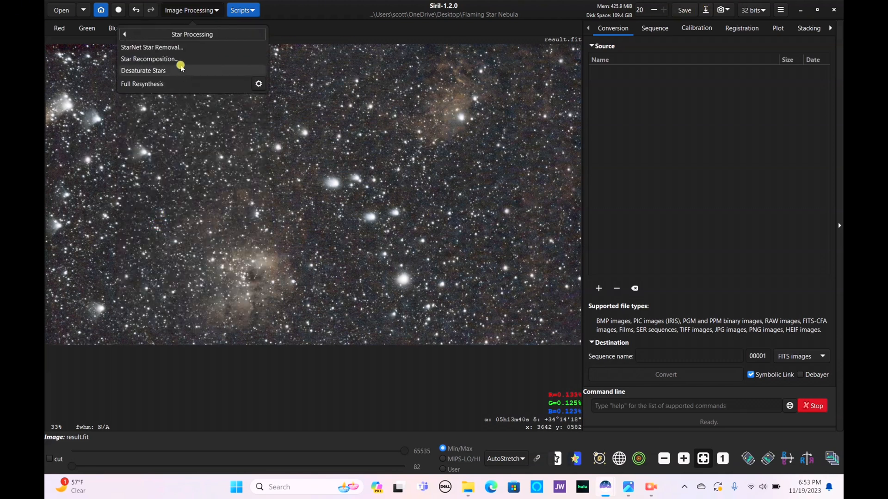
{"action": "left_click", "coordinate": [151, 47]}
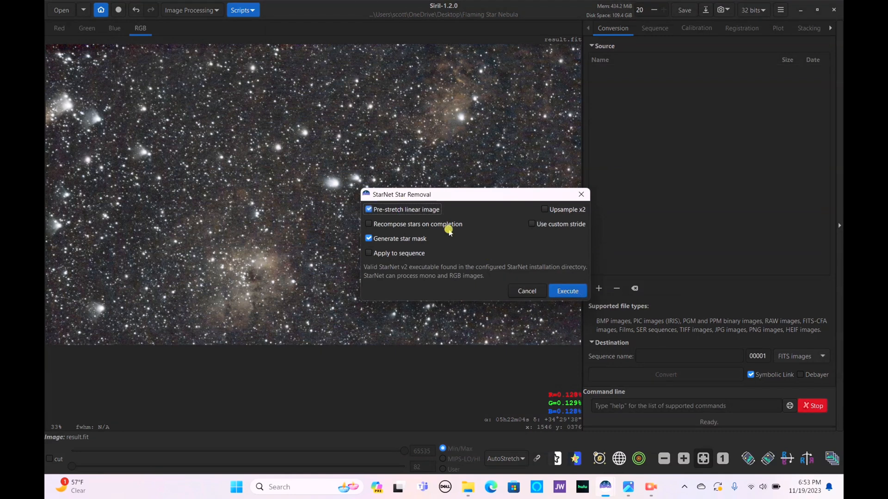
{"action": "left_click", "coordinate": [567, 290]}
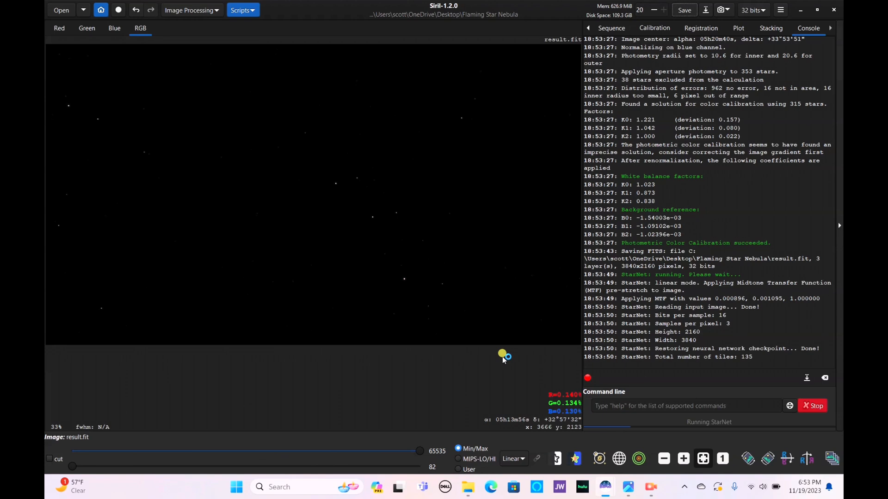
{"action": "mouse_move", "coordinate": [458, 172]}
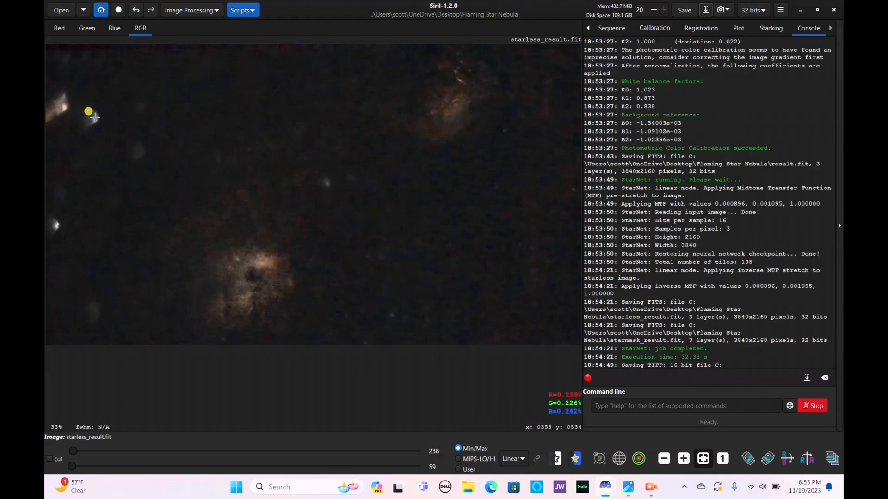
{"action": "mouse_move", "coordinate": [96, 124]}
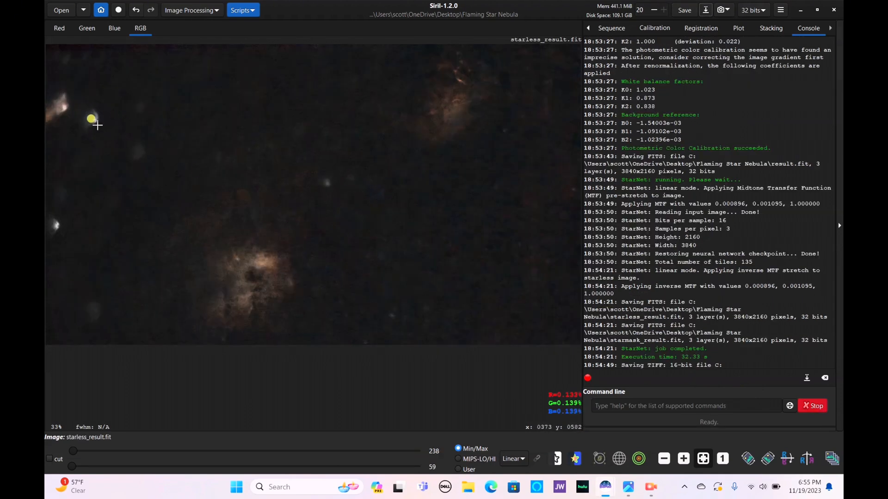
{"action": "mouse_move", "coordinate": [504, 189]}
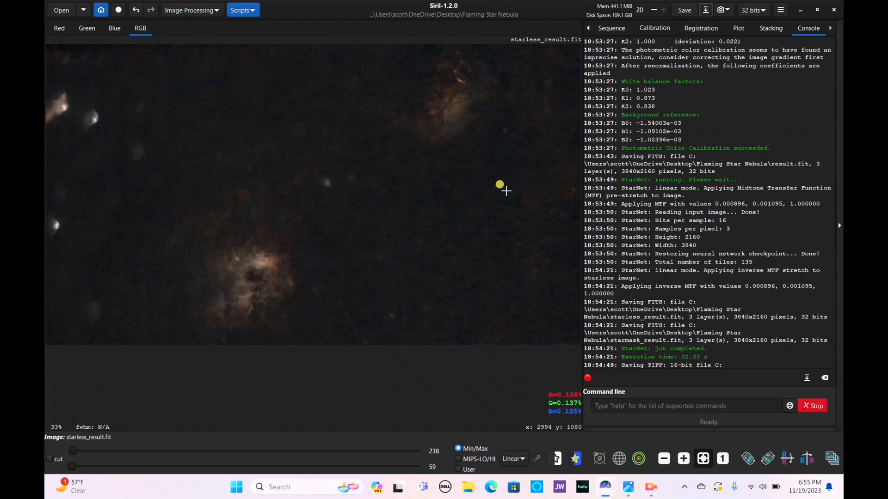
{"action": "mouse_move", "coordinate": [541, 134]}
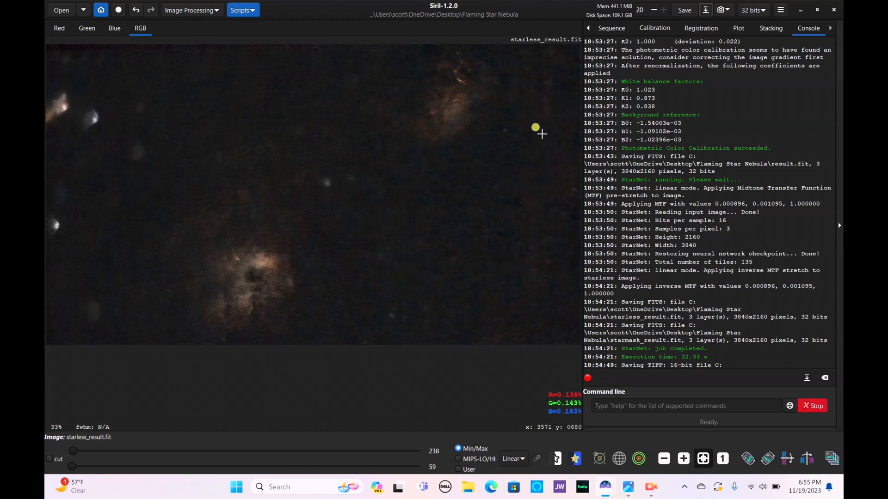
{"action": "mouse_move", "coordinate": [225, 311]}
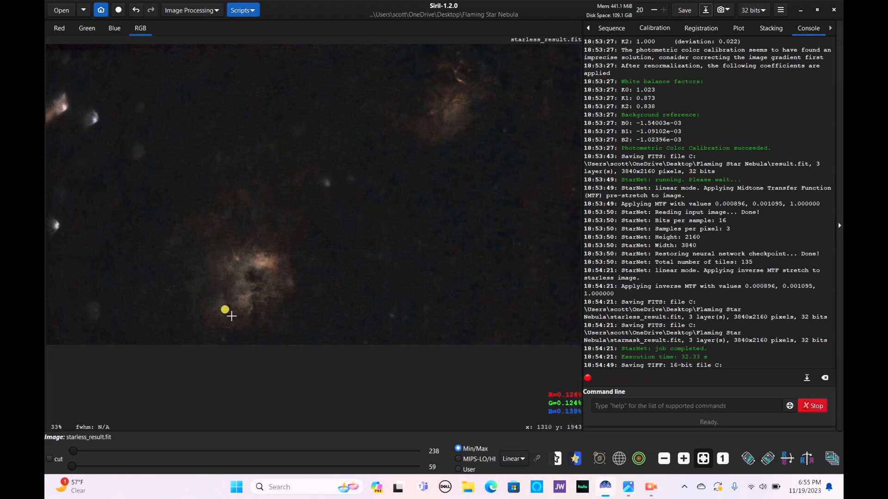
{"action": "mouse_move", "coordinate": [375, 132]}
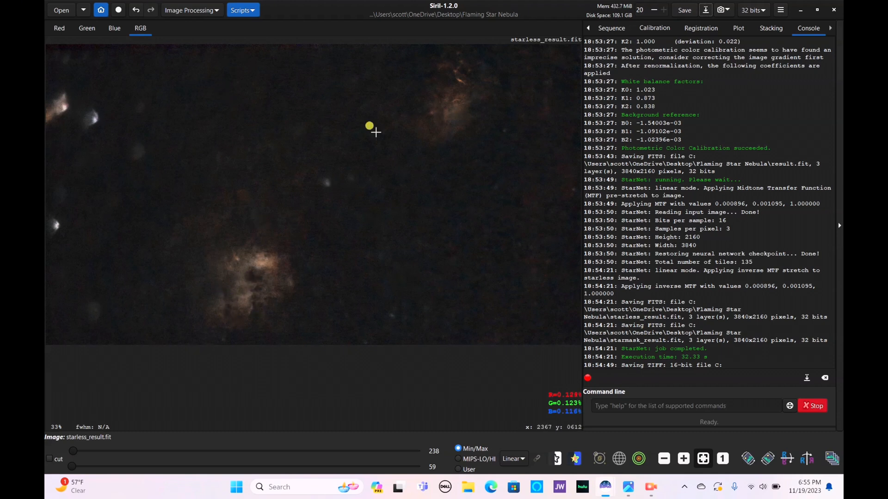
- Bring up the Image Processing operations for the starless_result image
{"action": "left_click", "coordinate": [191, 10]}
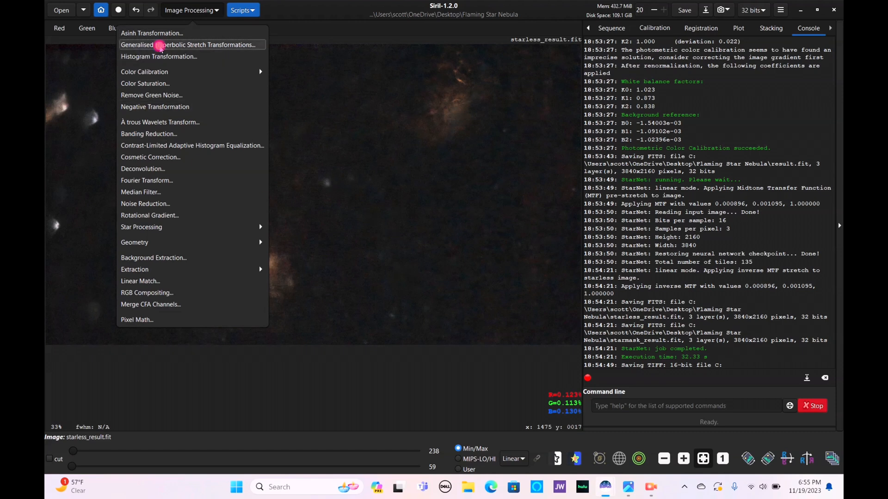
- Apply a generalised hyperbolic stretch of about 5.6 to starless_result.fit
{"action": "left_click", "coordinate": [187, 45]}
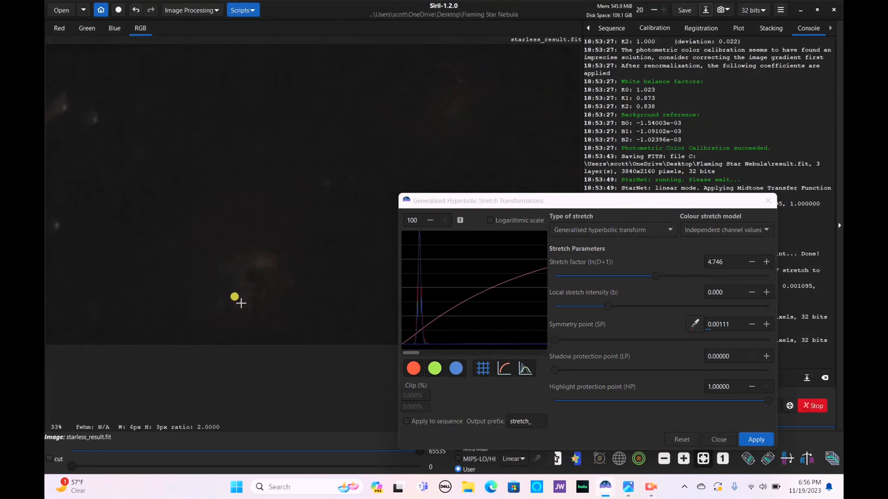
{"action": "left_click", "coordinate": [682, 439]}
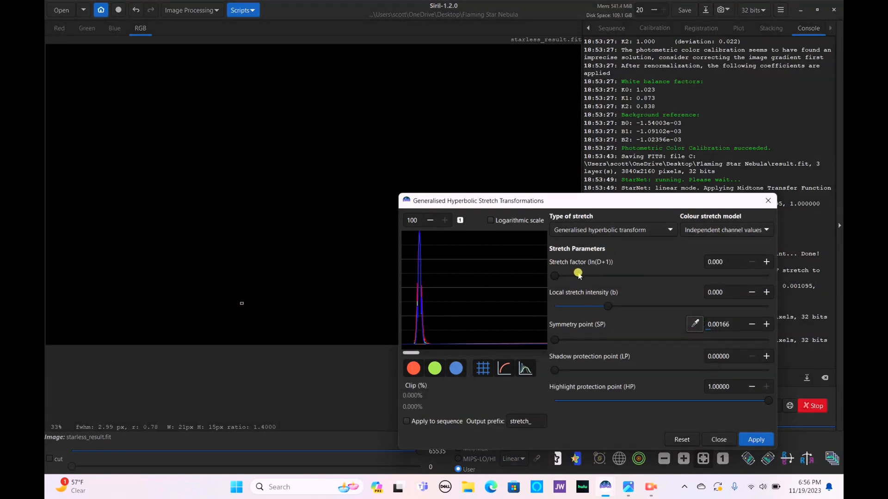
{"action": "left_click_drag", "start_coordinate": [555, 275], "coordinate": [634, 275]}
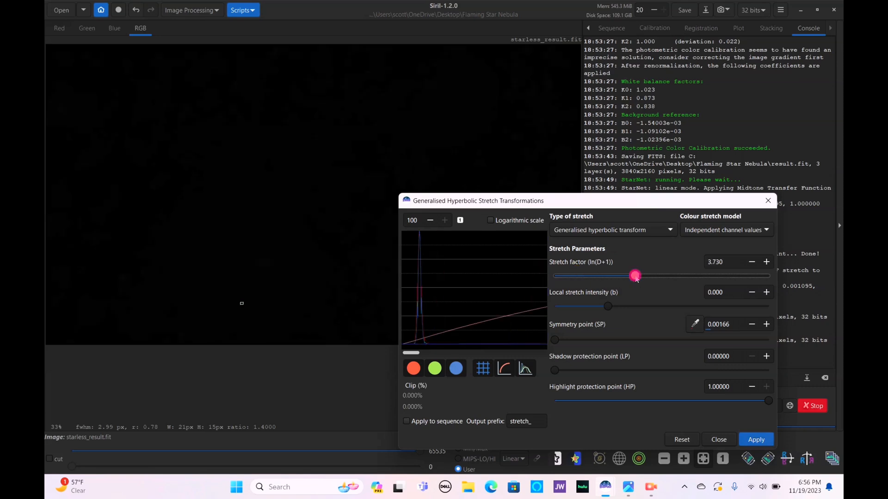
{"action": "left_click_drag", "start_coordinate": [634, 276], "coordinate": [666, 276]}
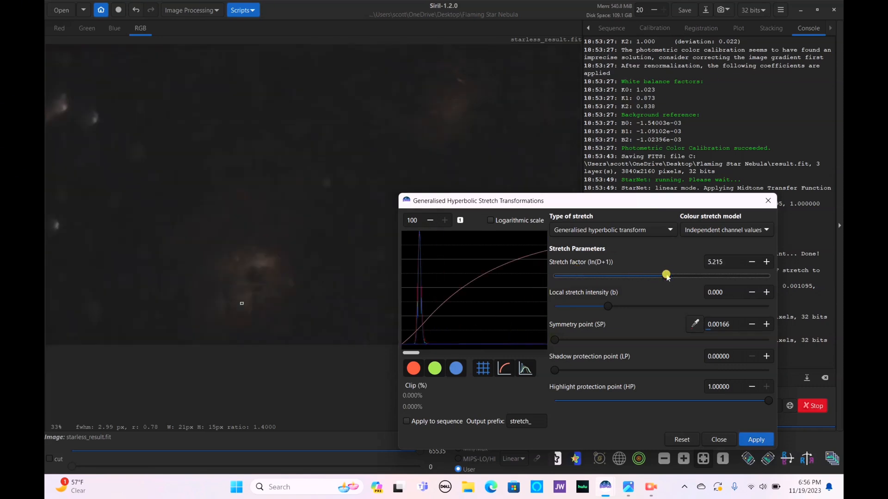
{"action": "left_click_drag", "start_coordinate": [665, 275], "coordinate": [680, 275]}
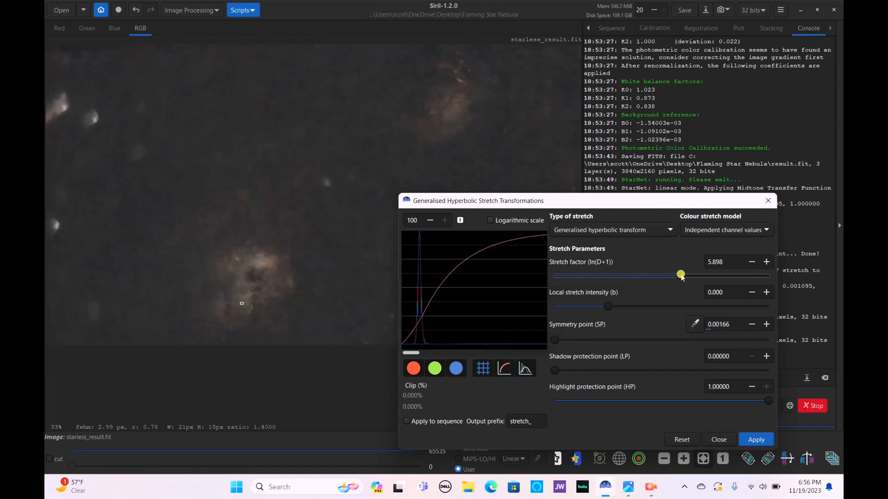
{"action": "left_click_drag", "start_coordinate": [681, 276], "coordinate": [670, 275]}
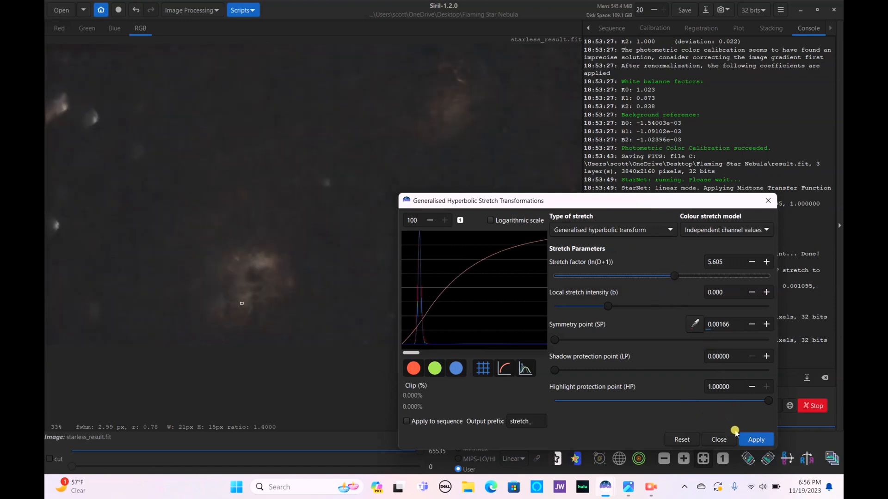
{"action": "left_click", "coordinate": [681, 439]}
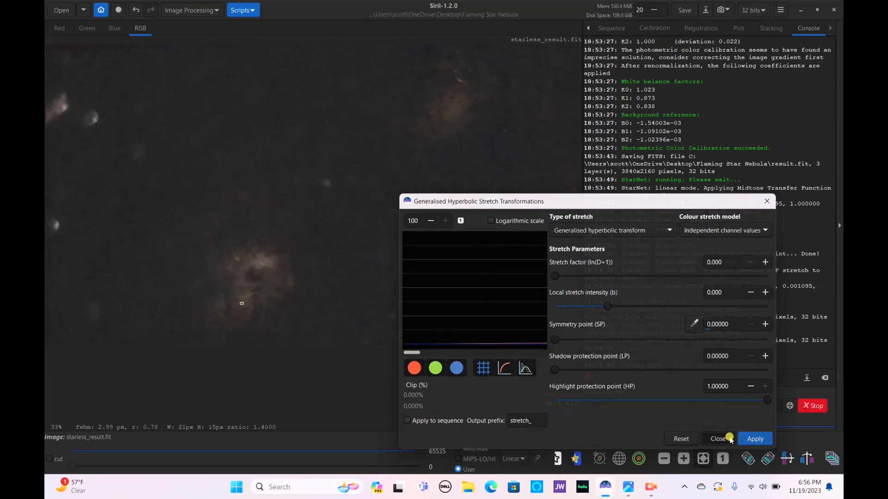
{"action": "left_click", "coordinate": [192, 10]}
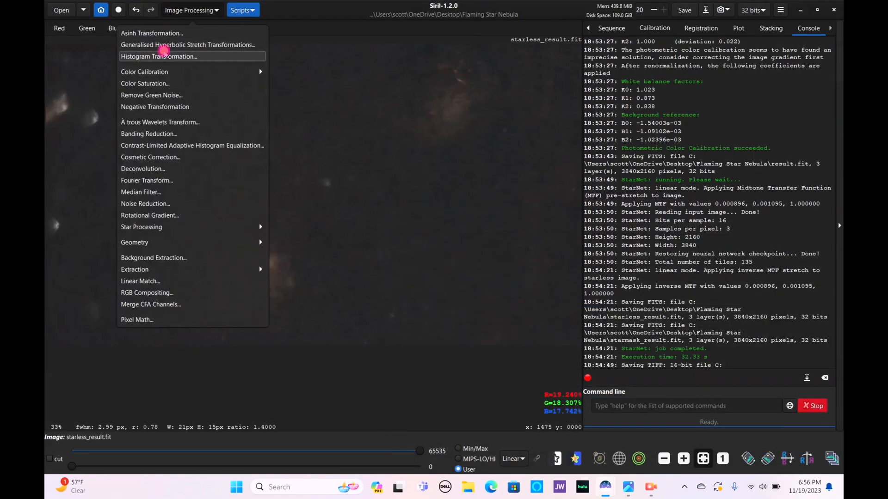
- Raise the histogram black point in small steps to darken the background, applying each time
{"action": "left_click", "coordinate": [159, 56]}
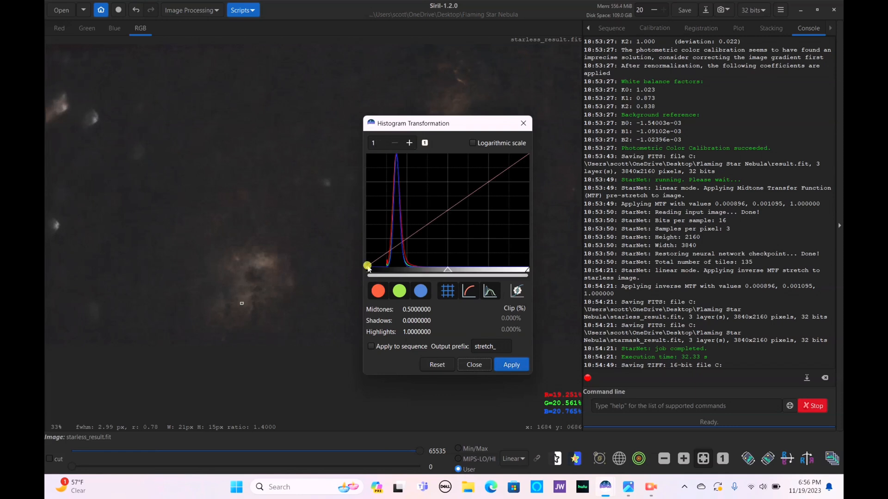
{"action": "left_click_drag", "start_coordinate": [368, 265], "coordinate": [373, 269]}
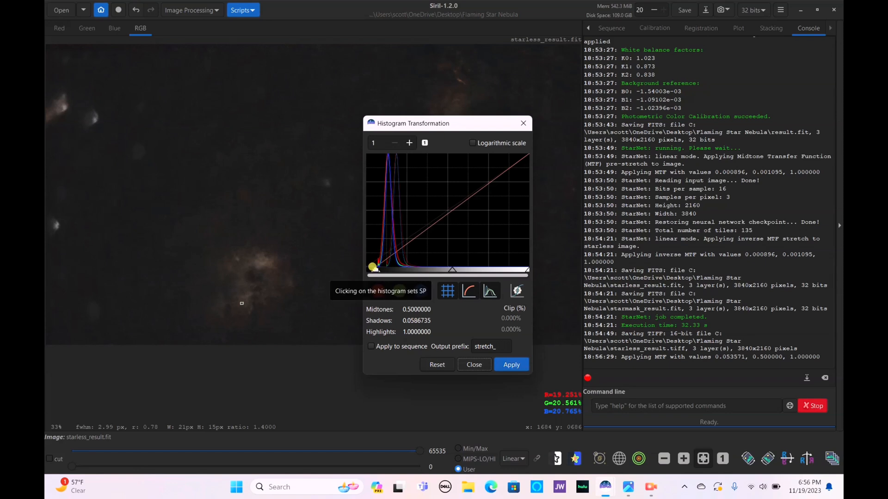
{"action": "left_click", "coordinate": [510, 364]}
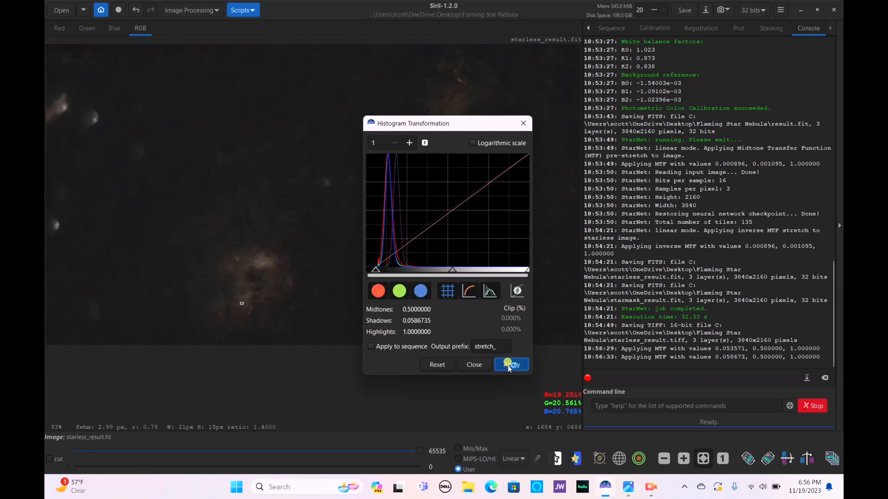
{"action": "left_click", "coordinate": [510, 365]}
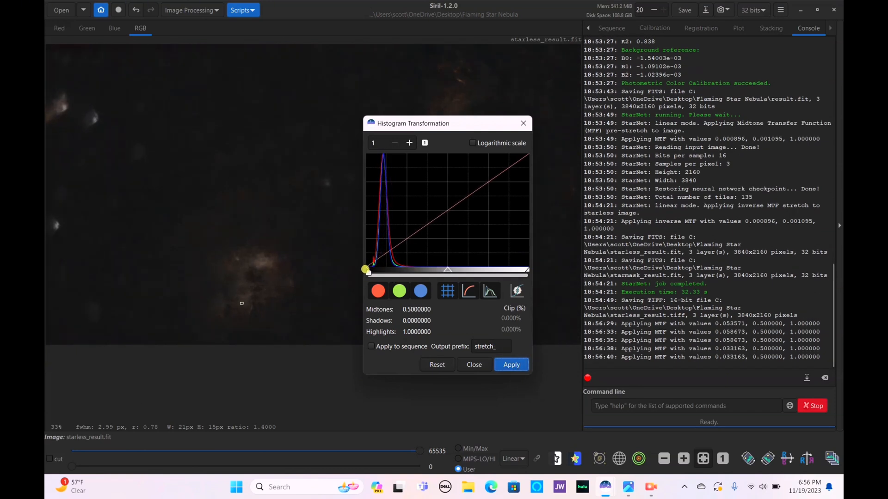
{"action": "left_click_drag", "start_coordinate": [366, 270], "coordinate": [368, 270]}
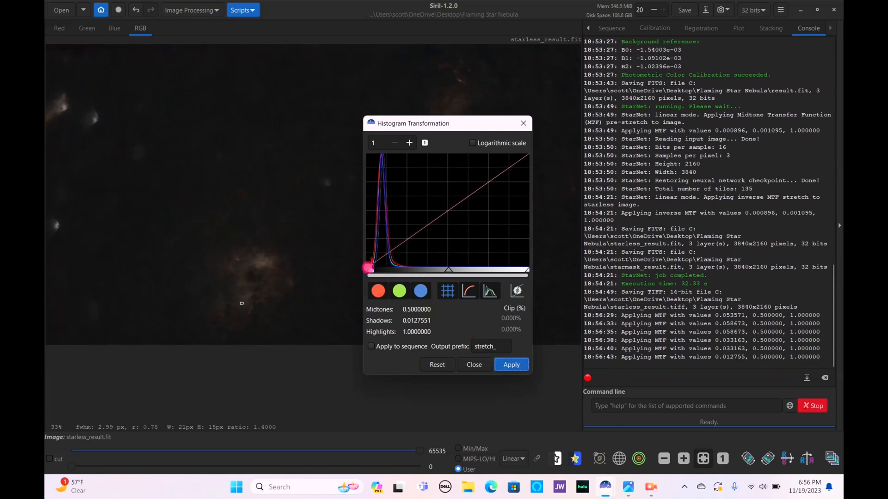
{"action": "left_click_drag", "start_coordinate": [367, 269], "coordinate": [373, 269]}
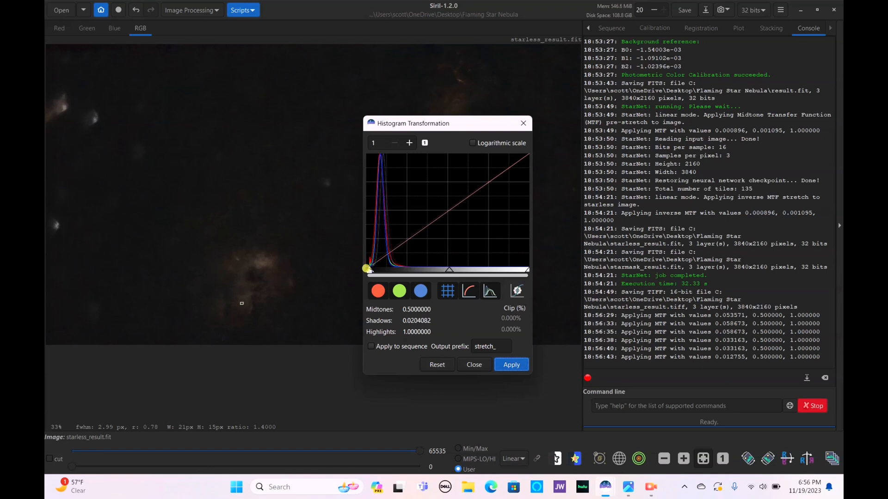
{"action": "left_click", "coordinate": [510, 365]}
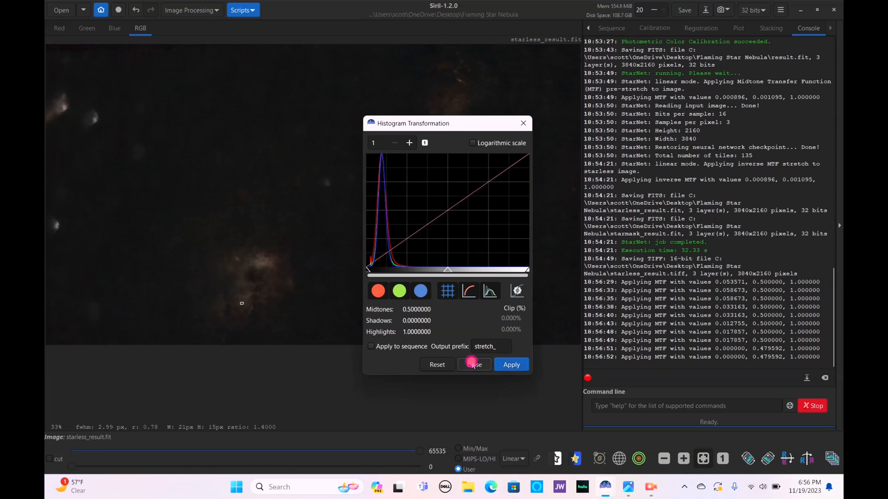
{"action": "left_click", "coordinate": [472, 364]}
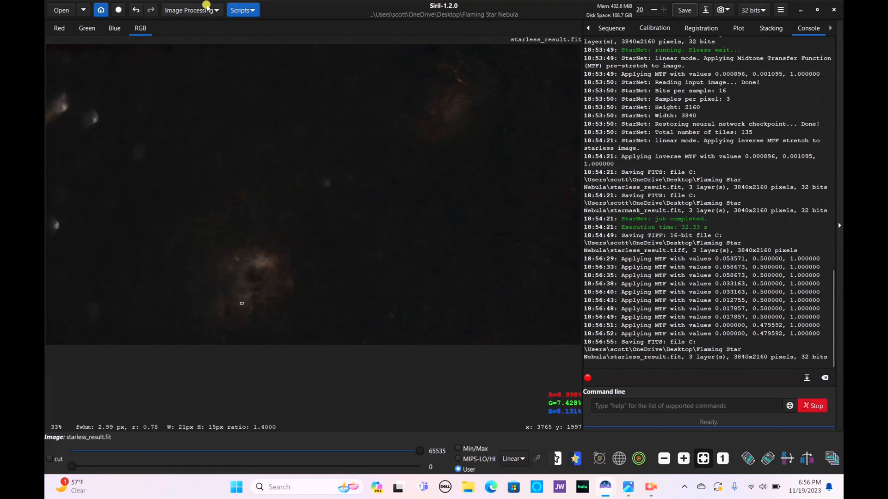
- Apply colour saturation with amount about 0.52 and a raised background factor
{"action": "left_click", "coordinate": [189, 10]}
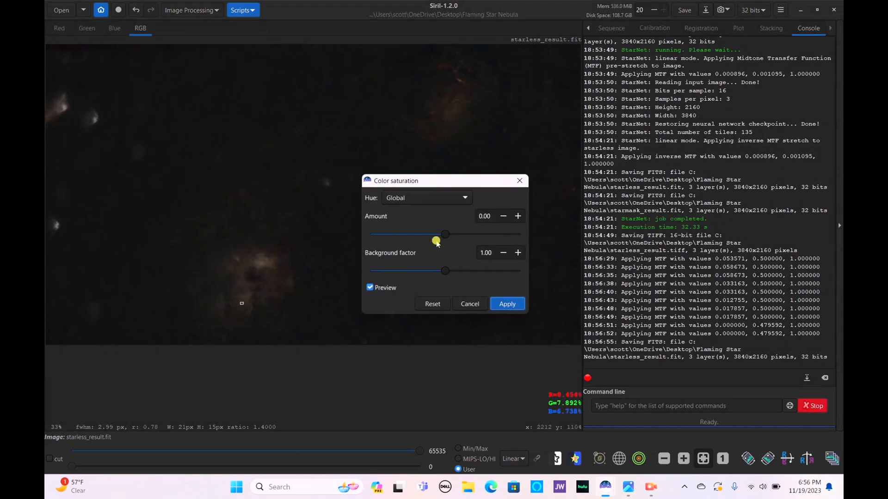
{"action": "left_click_drag", "start_coordinate": [444, 234], "coordinate": [520, 234]}
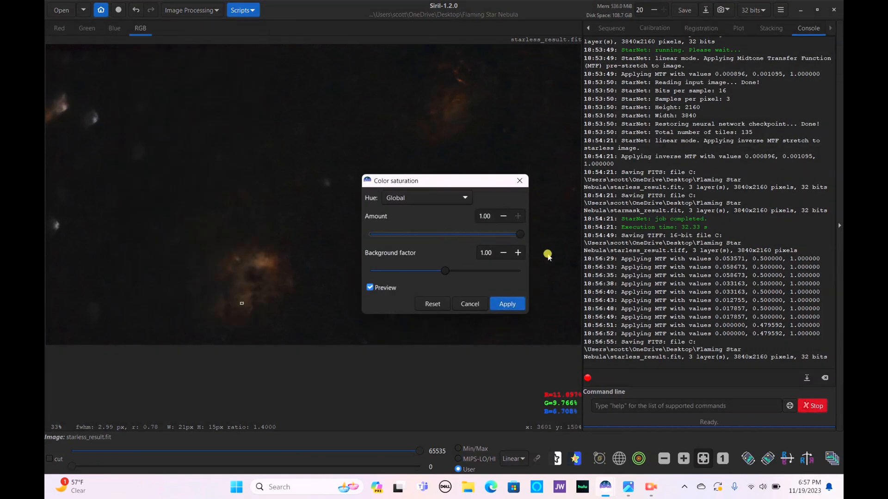
{"action": "left_click_drag", "start_coordinate": [444, 271], "coordinate": [515, 270]}
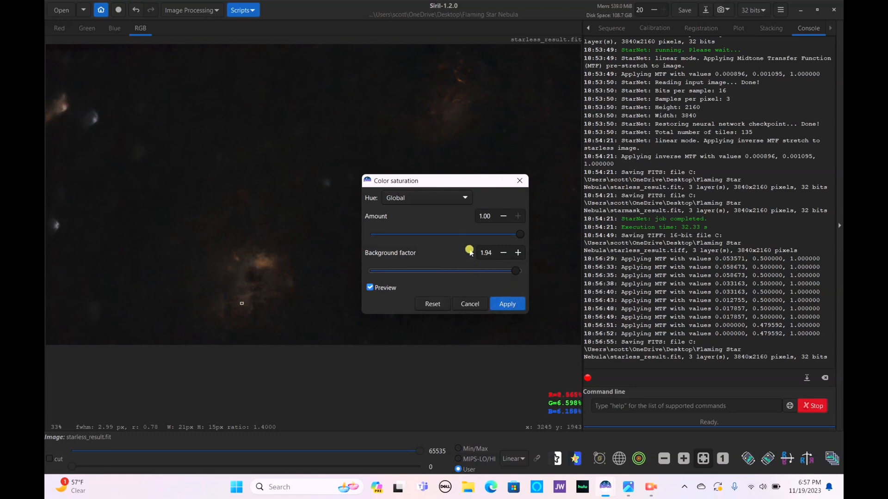
{"action": "left_click_drag", "start_coordinate": [519, 234], "coordinate": [472, 234]}
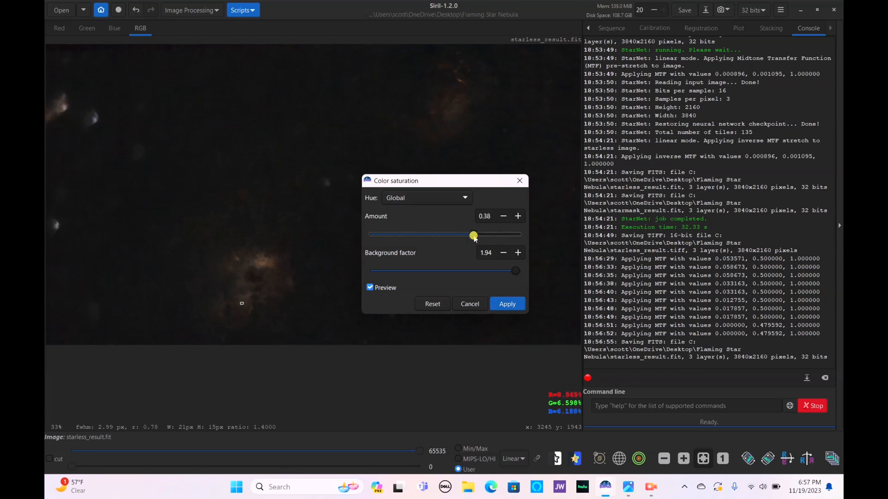
{"action": "left_click", "coordinate": [190, 10]}
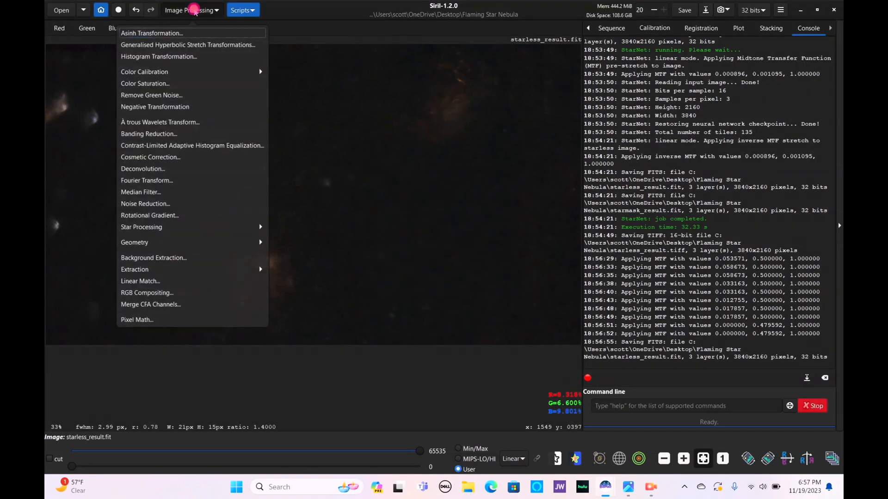
{"action": "left_click", "coordinate": [146, 83]}
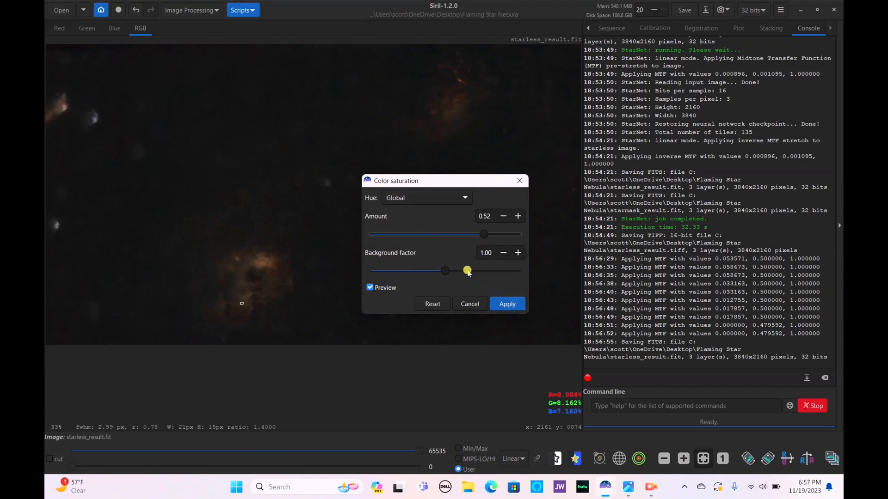
{"action": "left_click", "coordinate": [506, 305]}
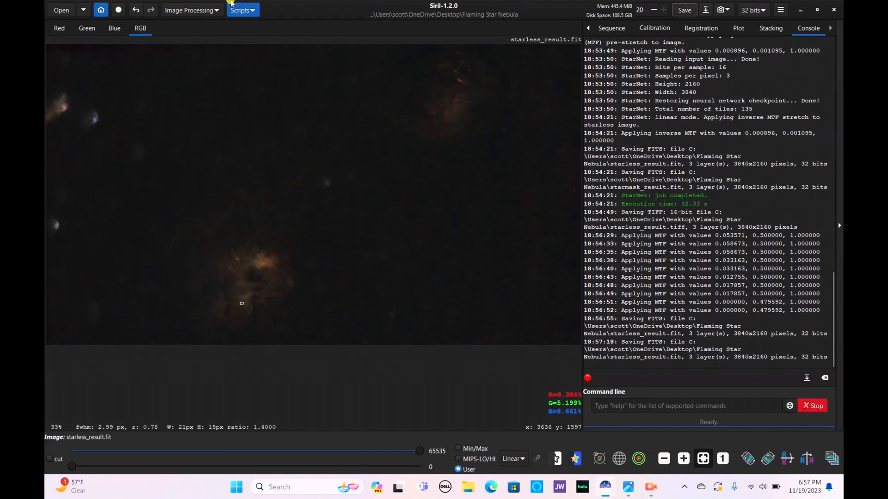
{"action": "left_click", "coordinate": [191, 10]}
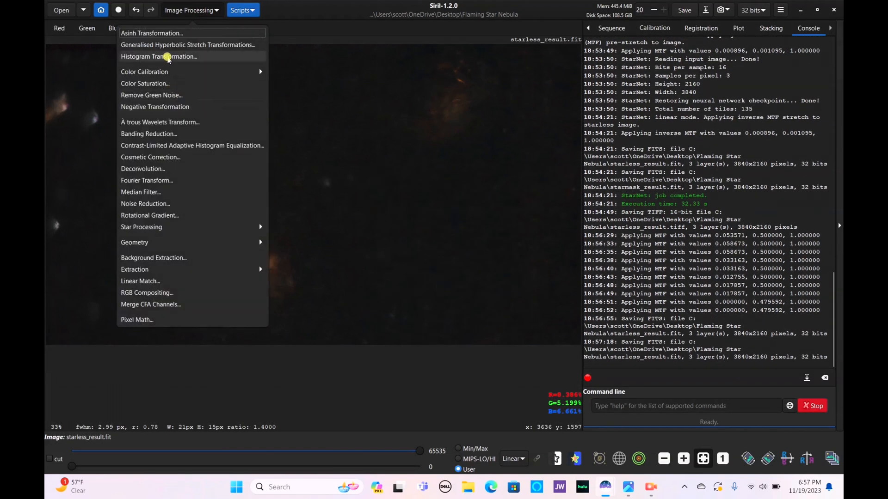
{"action": "mouse_move", "coordinate": [188, 122]}
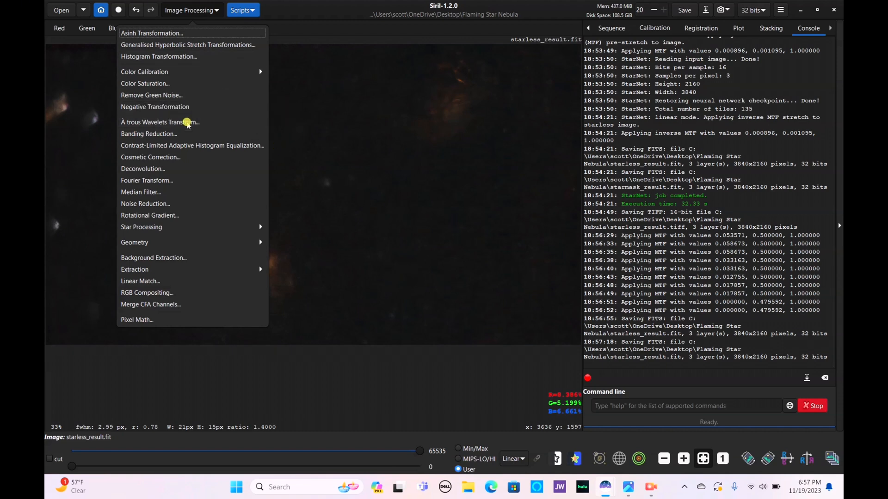
{"action": "left_click", "coordinate": [144, 71]}
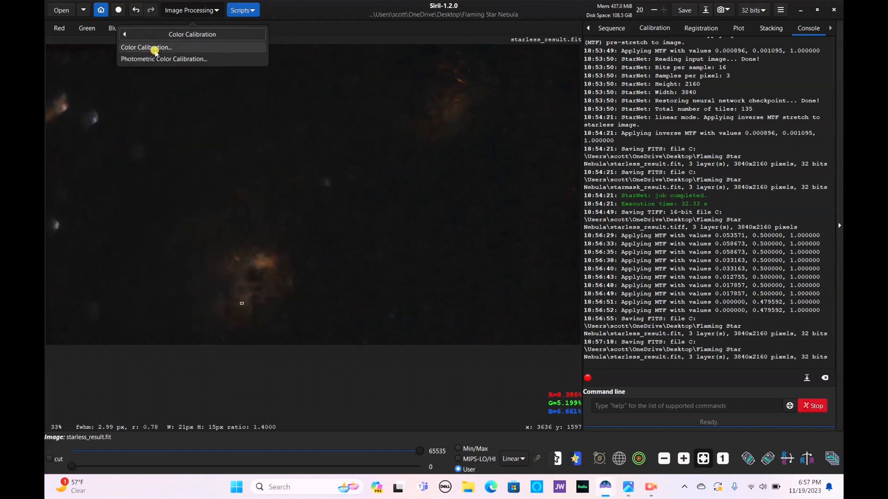
{"action": "left_click", "coordinate": [146, 47]}
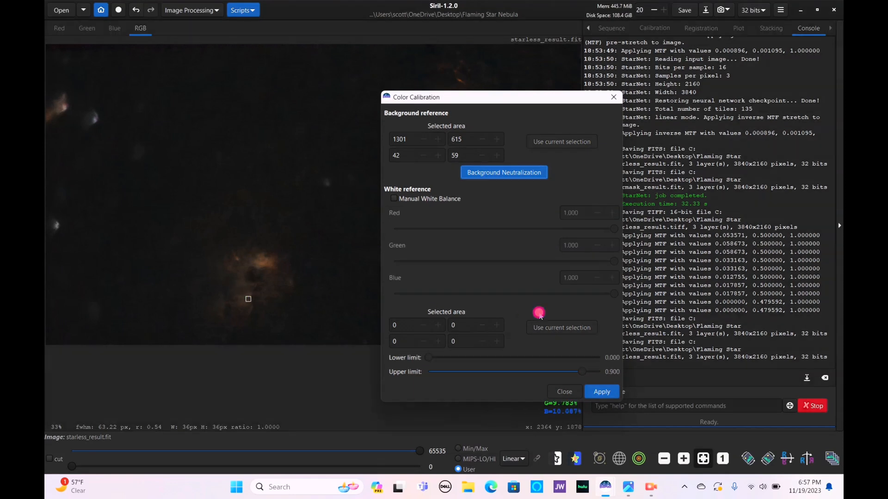
{"action": "left_click", "coordinate": [601, 391]}
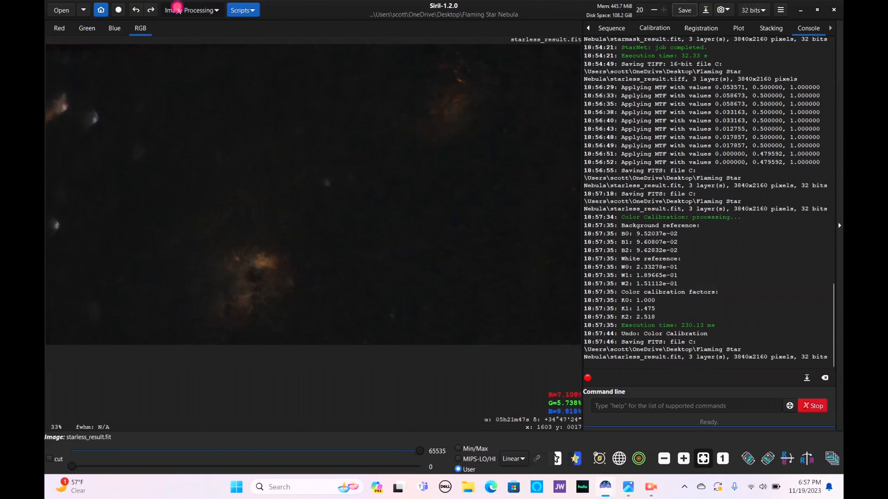
- Apply NL-Bayes noise reduction with salt-and-pepper removal to starless_result.fit and save
{"action": "left_click", "coordinate": [192, 11]}
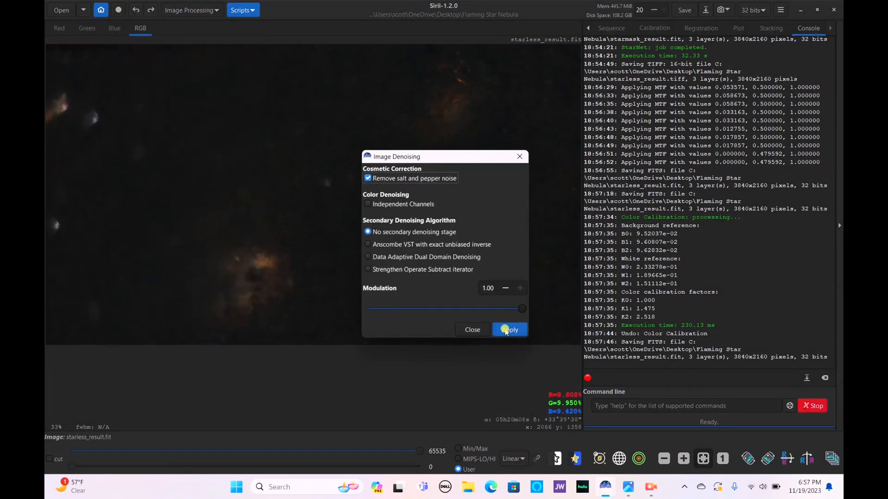
{"action": "left_click", "coordinate": [509, 330]}
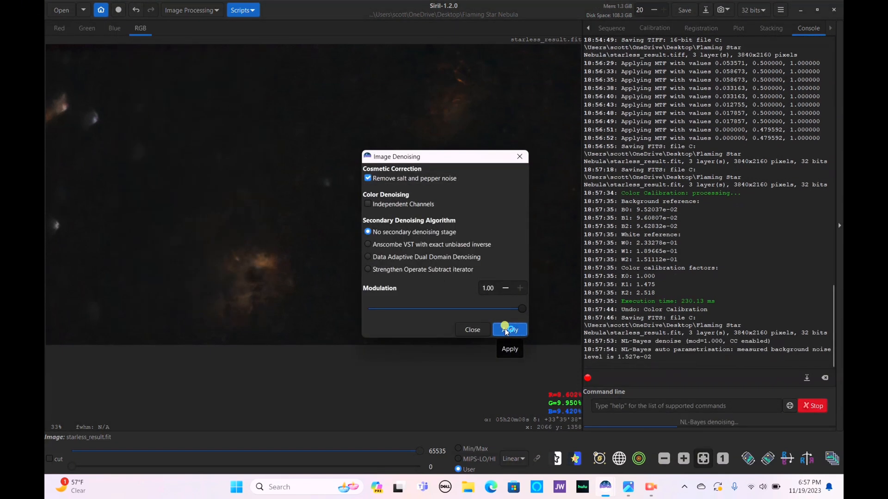
{"action": "left_click", "coordinate": [508, 329]}
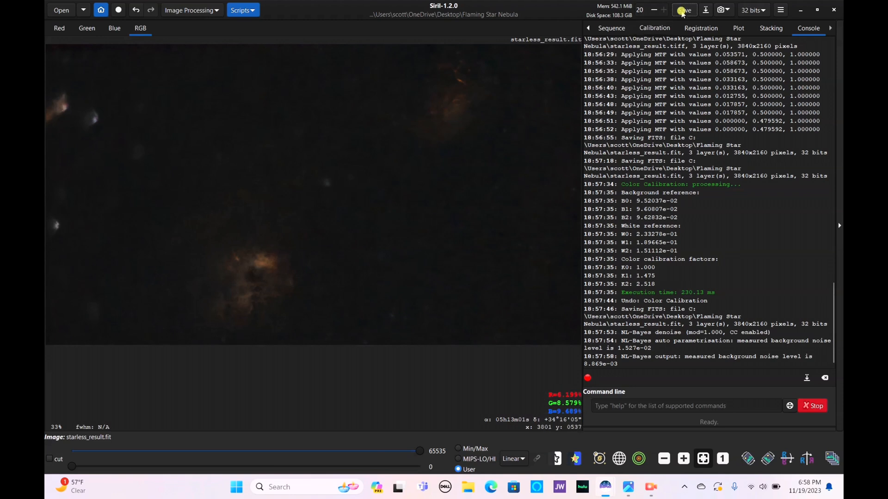
{"action": "left_click", "coordinate": [190, 9]}
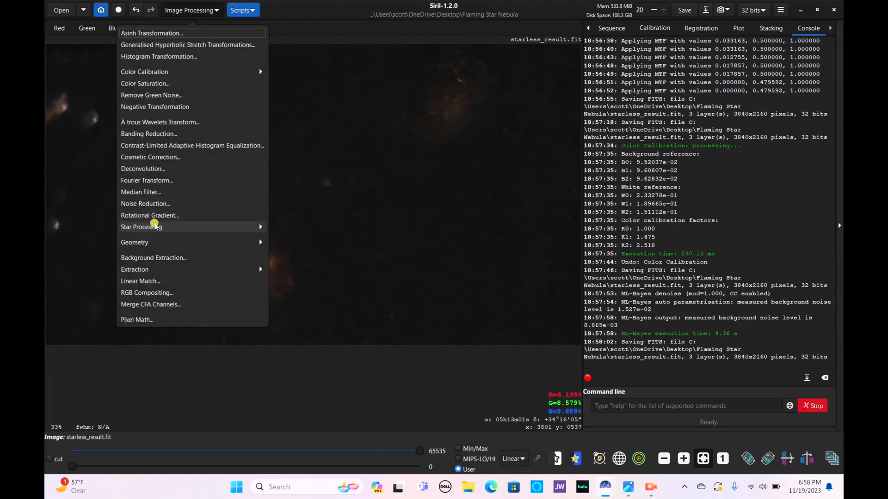
- Load starless_result.fit as the background layer in Star Recomposition
{"action": "left_click", "coordinate": [141, 227]}
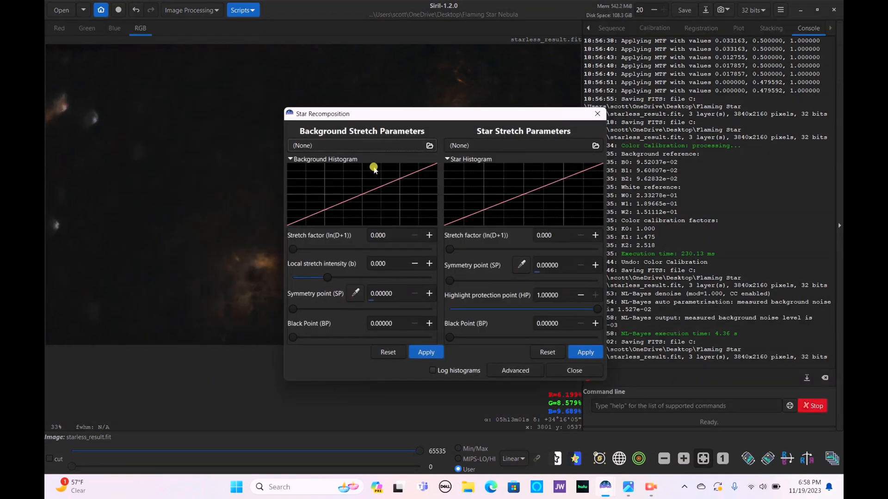
{"action": "left_click", "coordinate": [429, 146]}
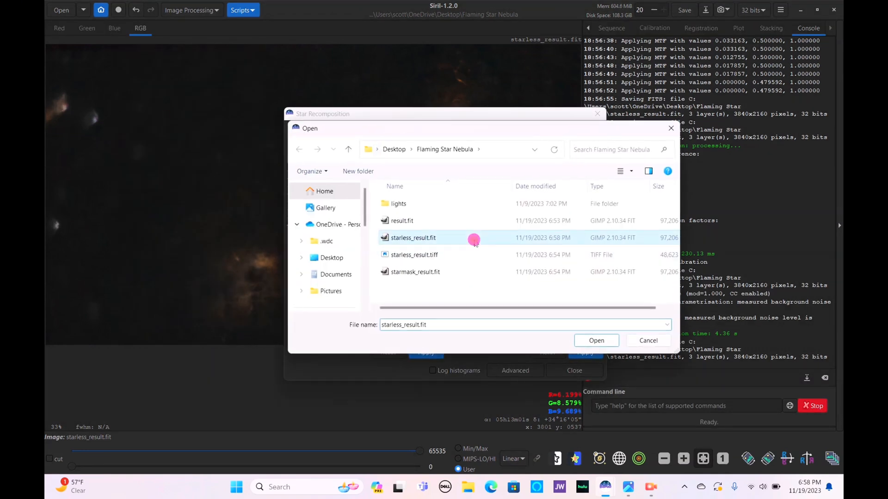
{"action": "left_click", "coordinate": [596, 340]}
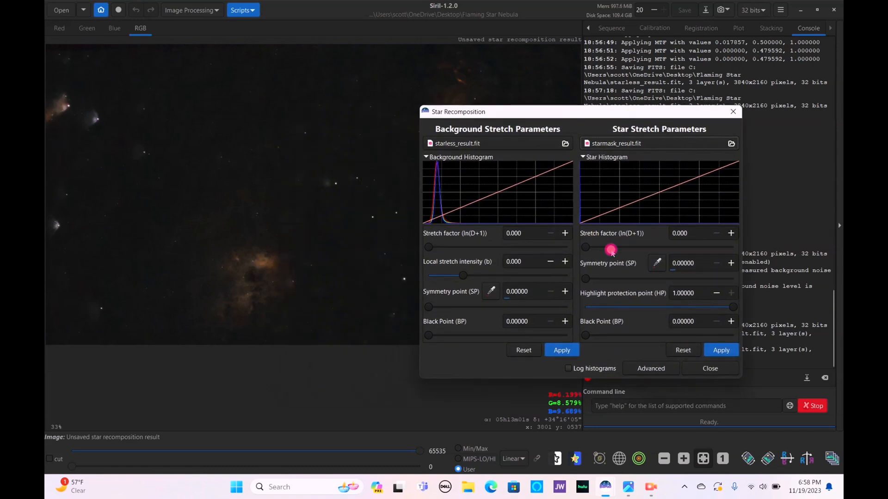
- Test a stronger star stretch, reset it to zero and close the recomposition tool
{"action": "left_click_drag", "start_coordinate": [586, 247], "coordinate": [645, 247]}
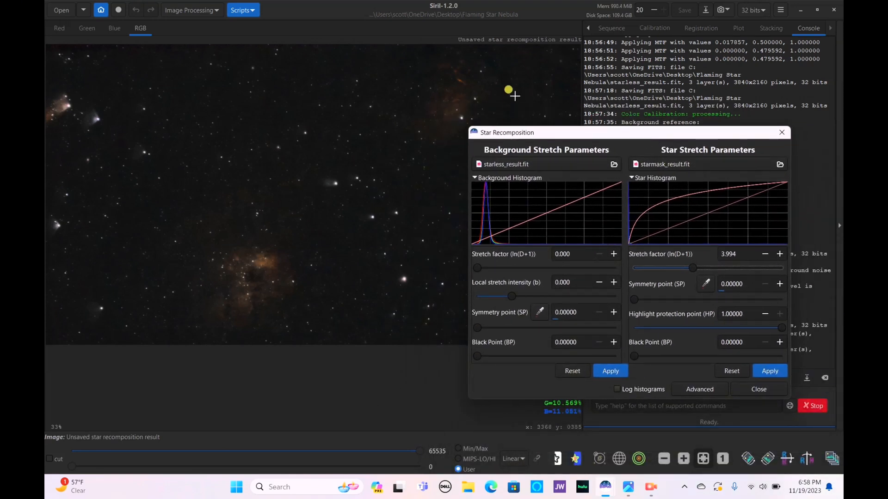
{"action": "mouse_move", "coordinate": [464, 86]}
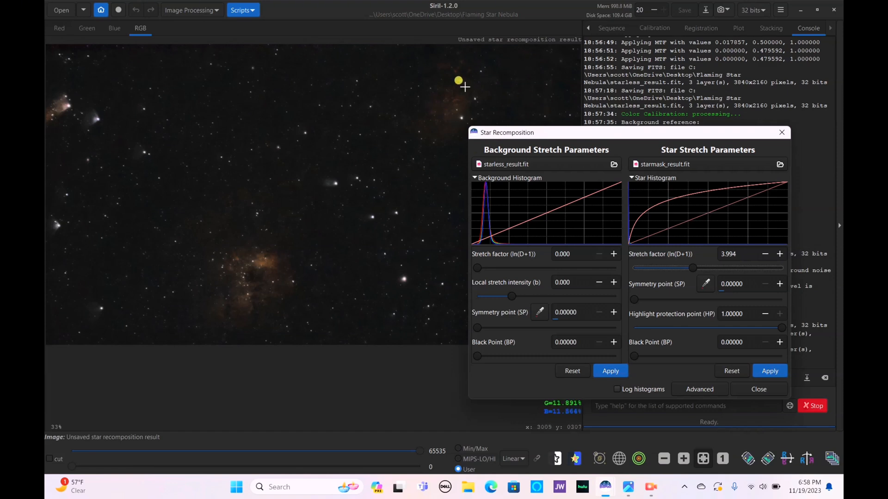
{"action": "left_click", "coordinate": [769, 371]}
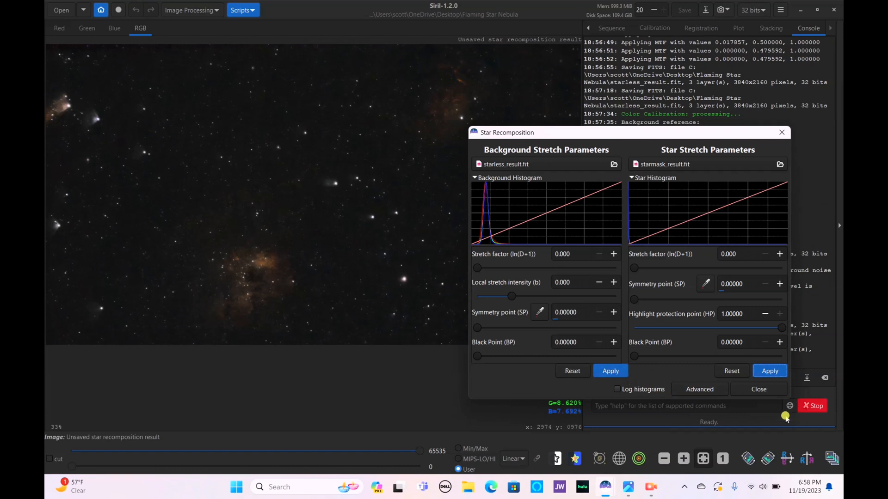
{"action": "left_click", "coordinate": [758, 389]}
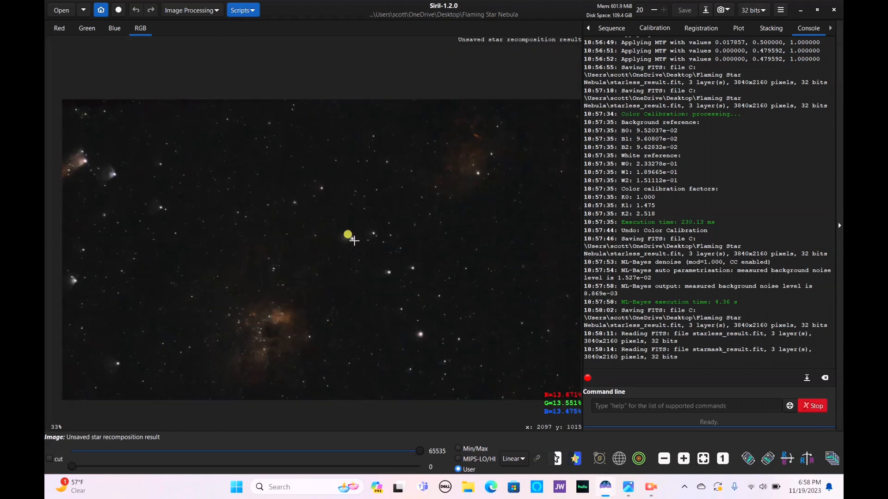
{"action": "mouse_move", "coordinate": [106, 167]}
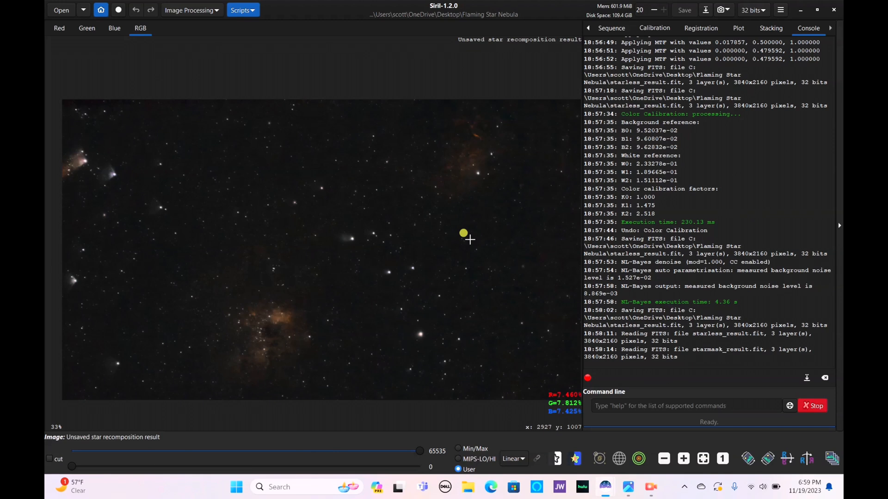
{"action": "mouse_move", "coordinate": [676, 259]}
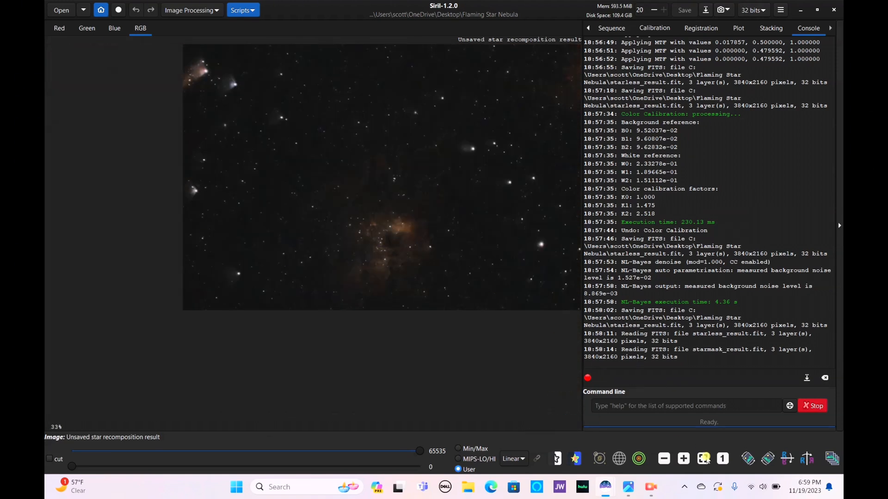
{"action": "left_click", "coordinate": [703, 459]}
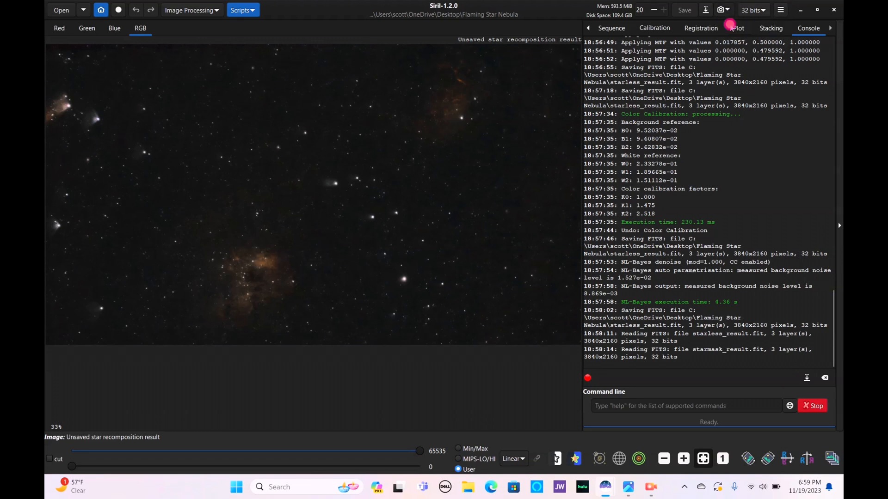
{"action": "left_click", "coordinate": [721, 9]}
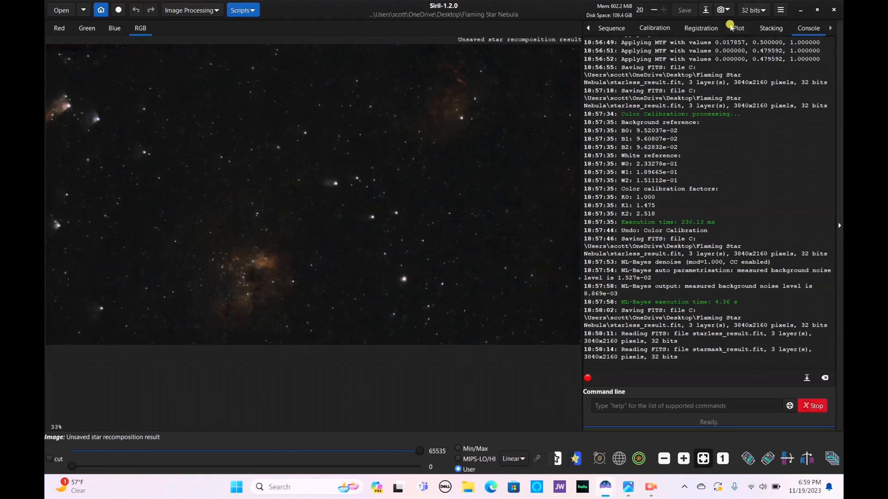
{"action": "mouse_move", "coordinate": [321, 182]}
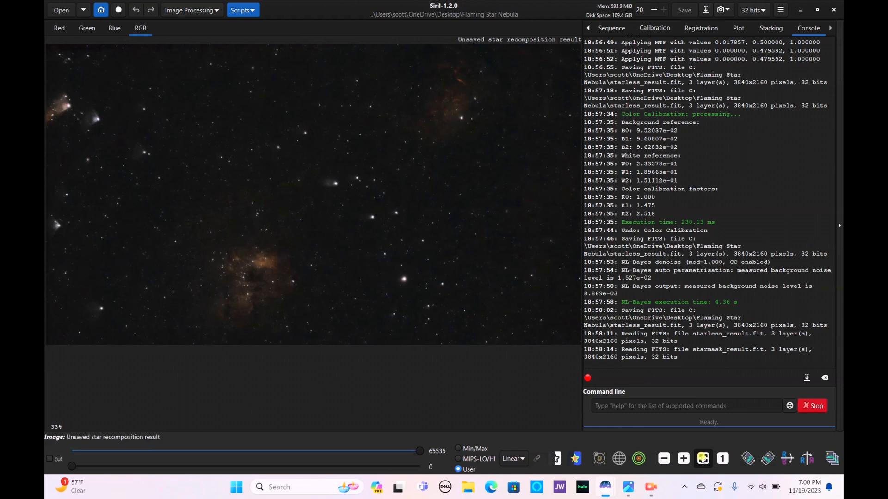
{"action": "mouse_move", "coordinate": [702, 458]}
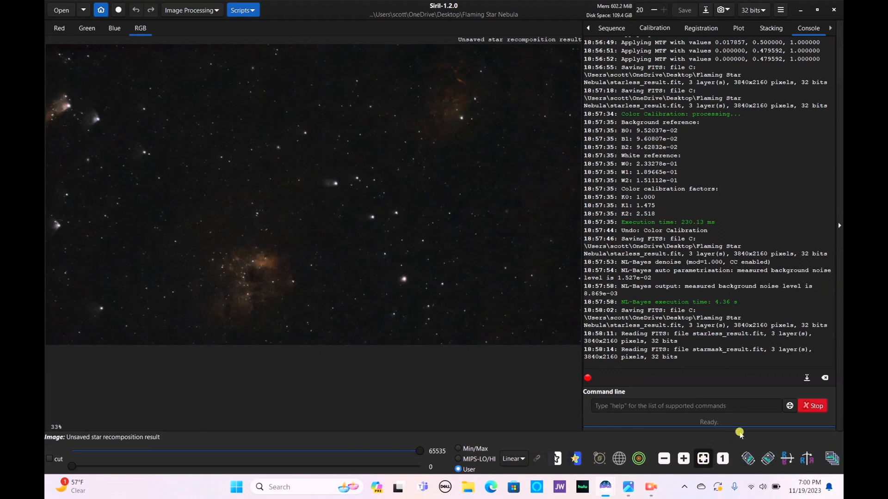